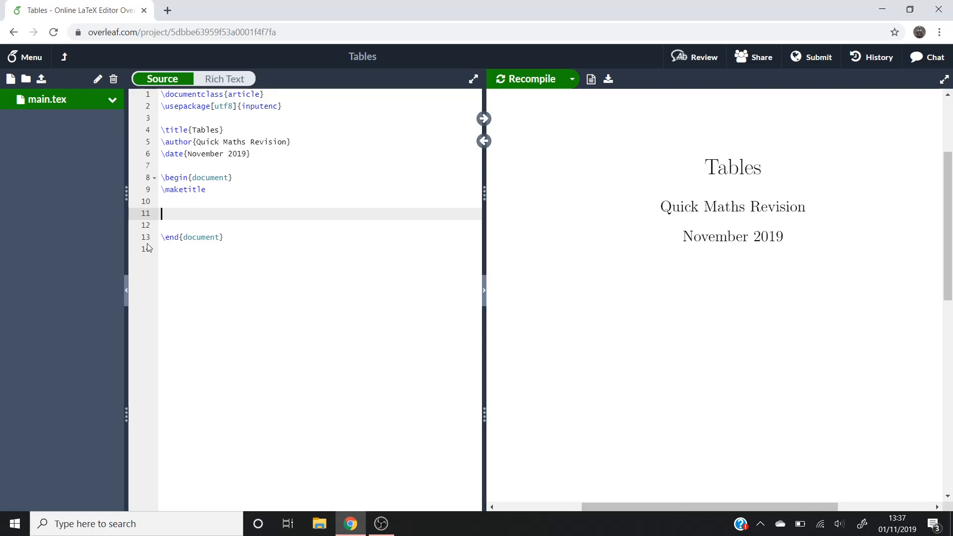
Type \begin{table} below the title, replacing the tabular environment autocompleted first
type("\\")
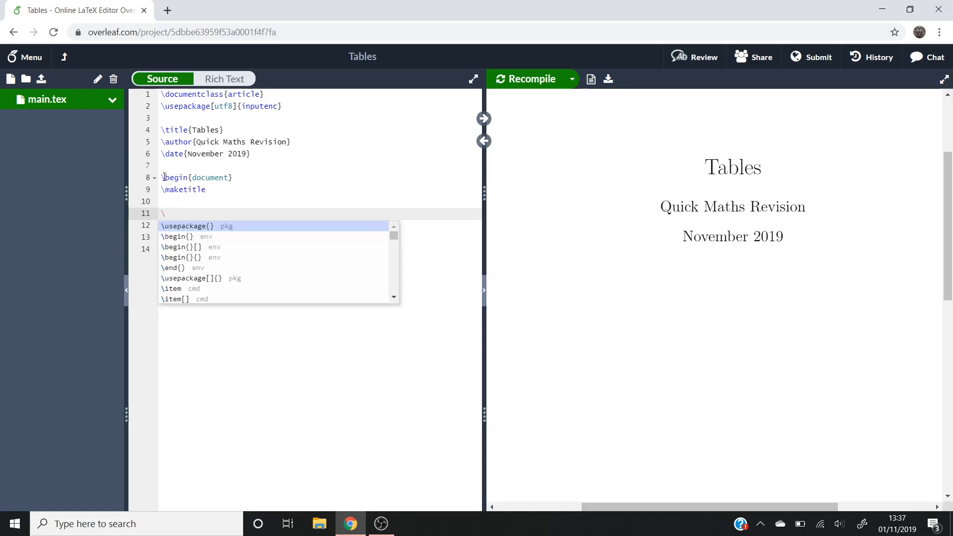
type("begin{tab")
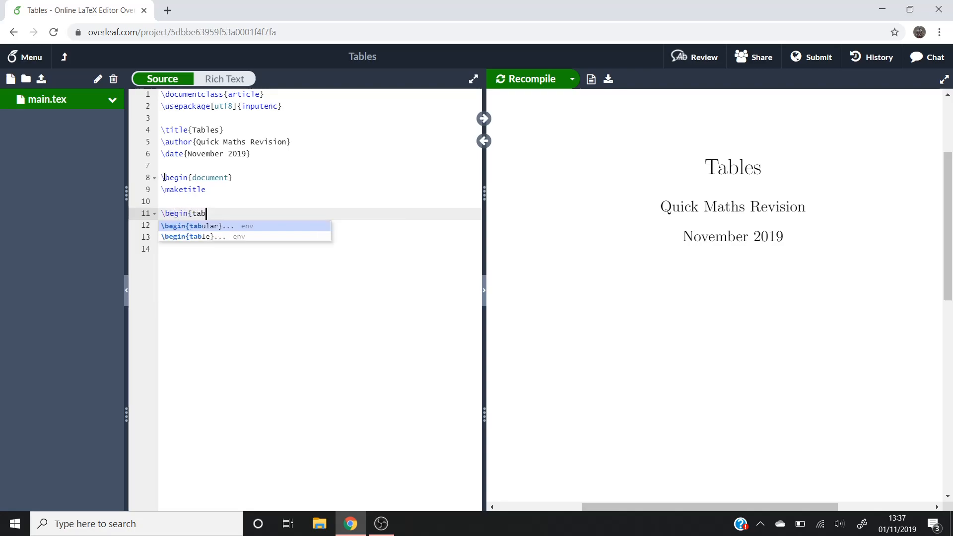
left_click(200, 226)
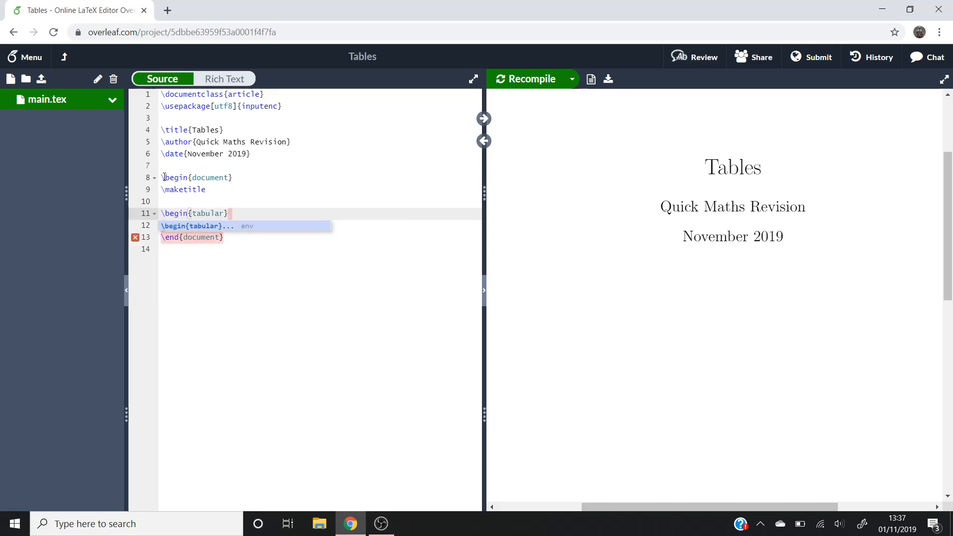
left_click(175, 201)
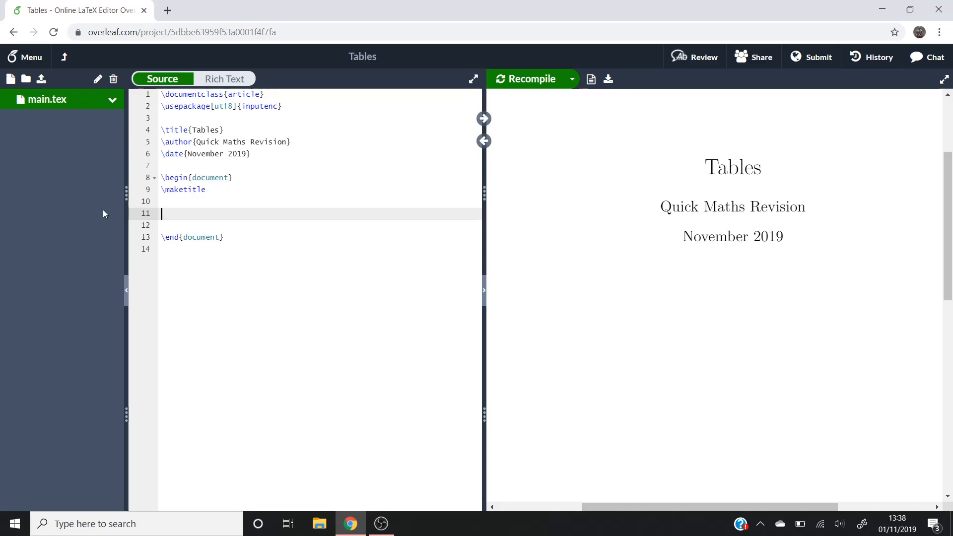
type("\\")
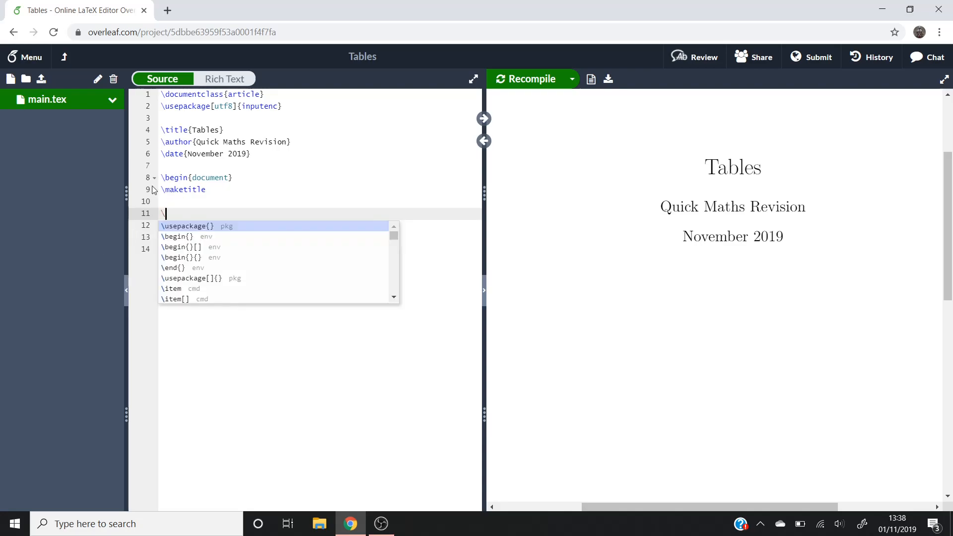
type("begin{")
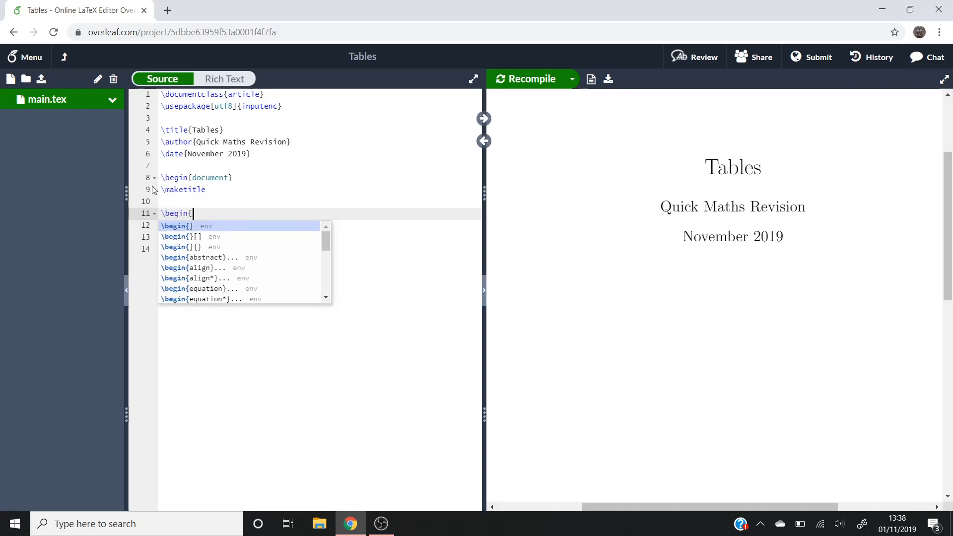
type("table}")
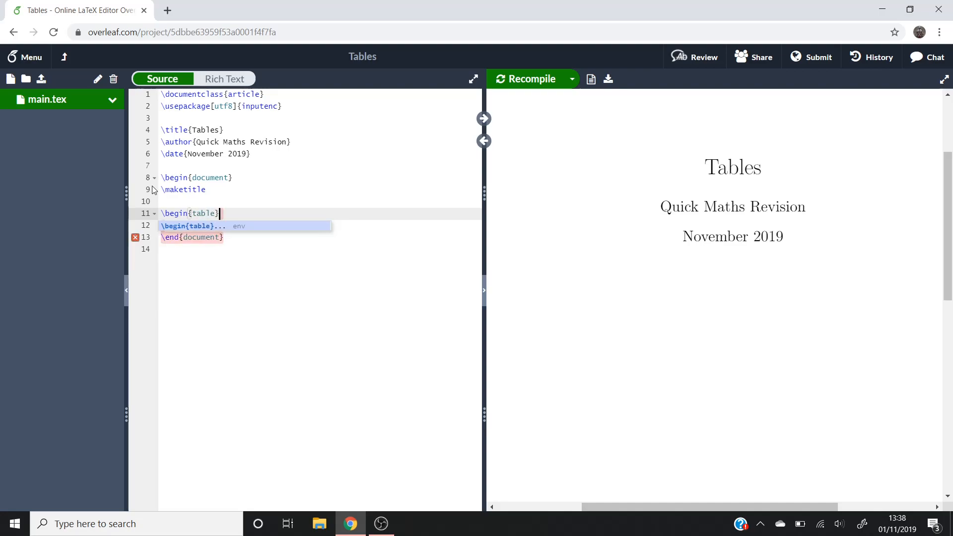
mouse_move(313, 205)
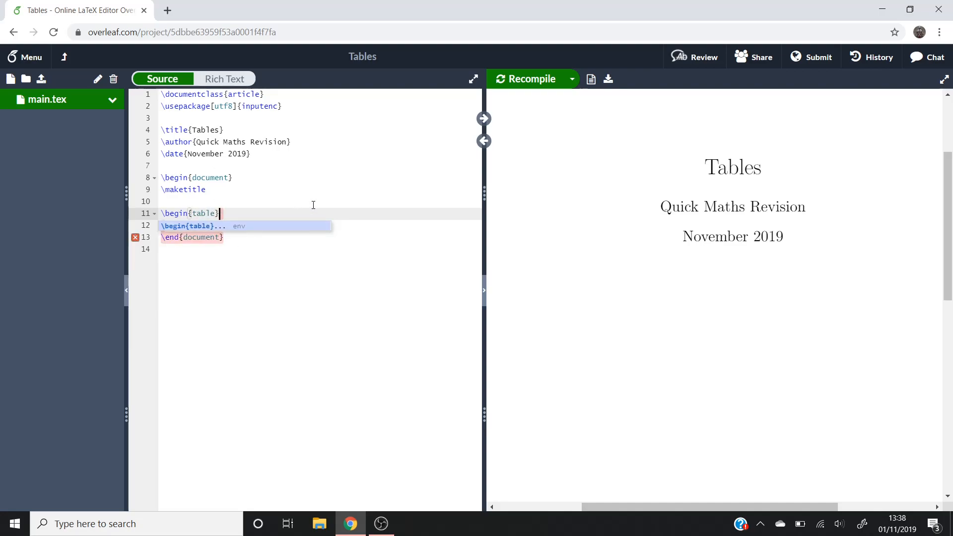
Insert the table template and add the [h!] placement option
key("Enter")
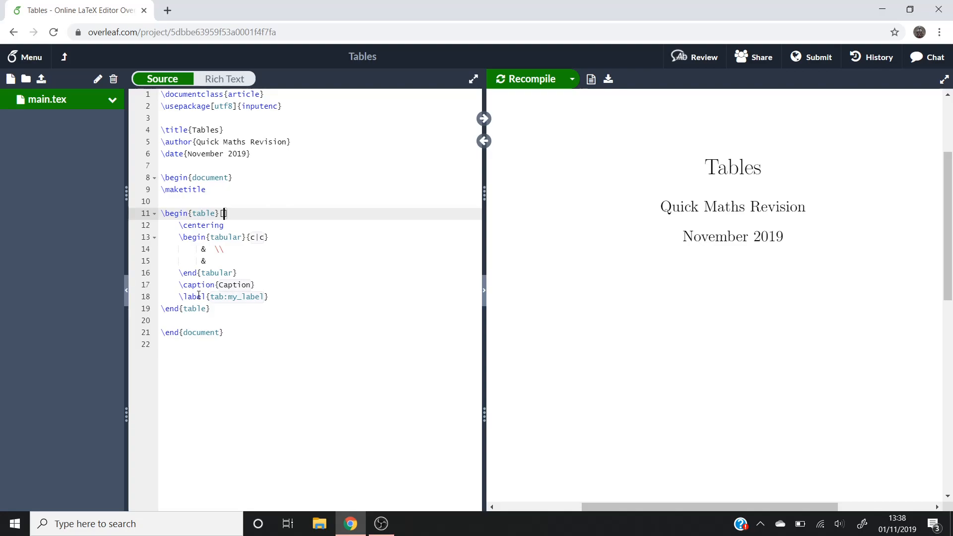
mouse_move(151, 328)
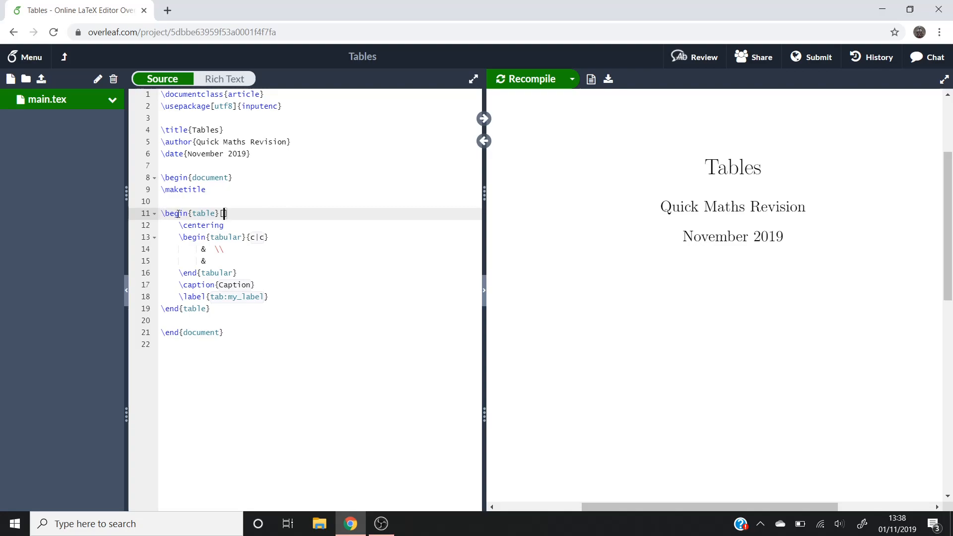
type("h")
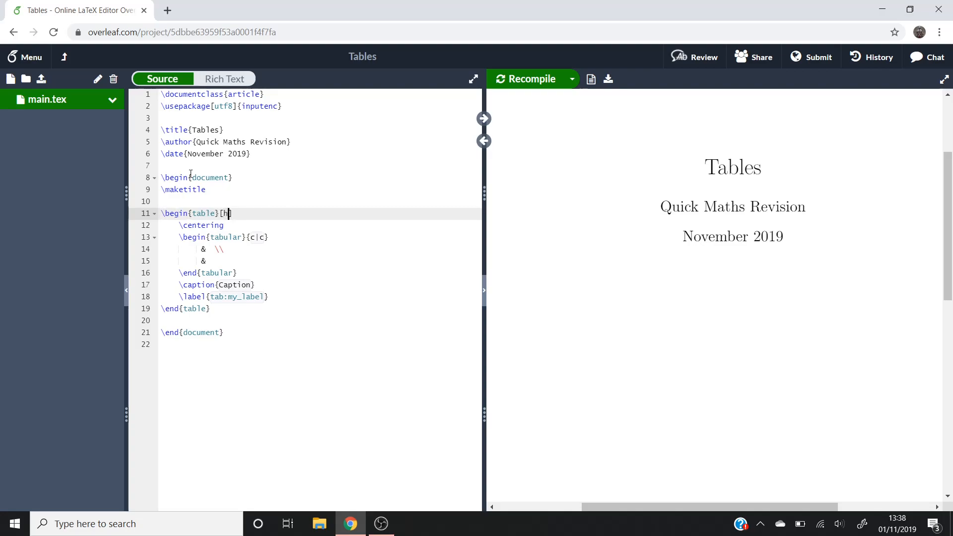
type("!")
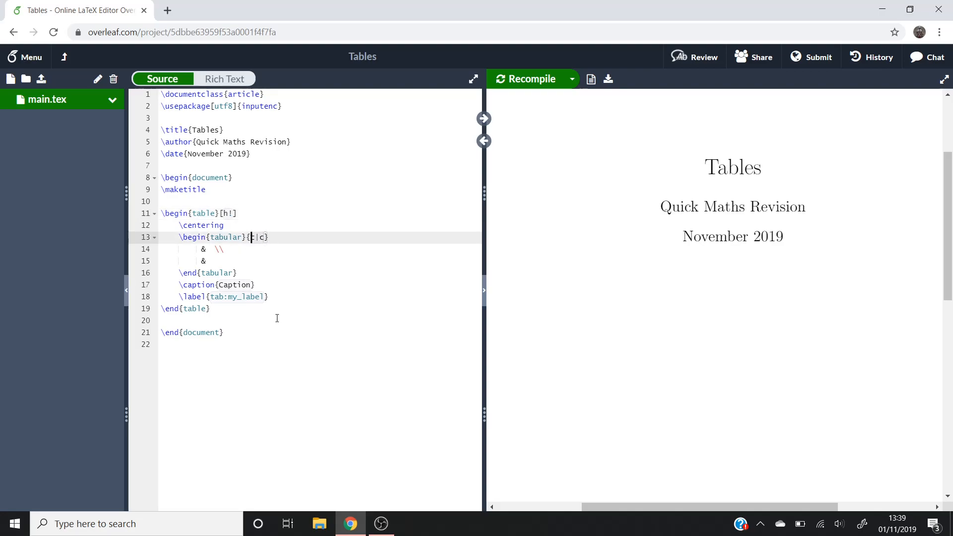
mouse_move(268, 262)
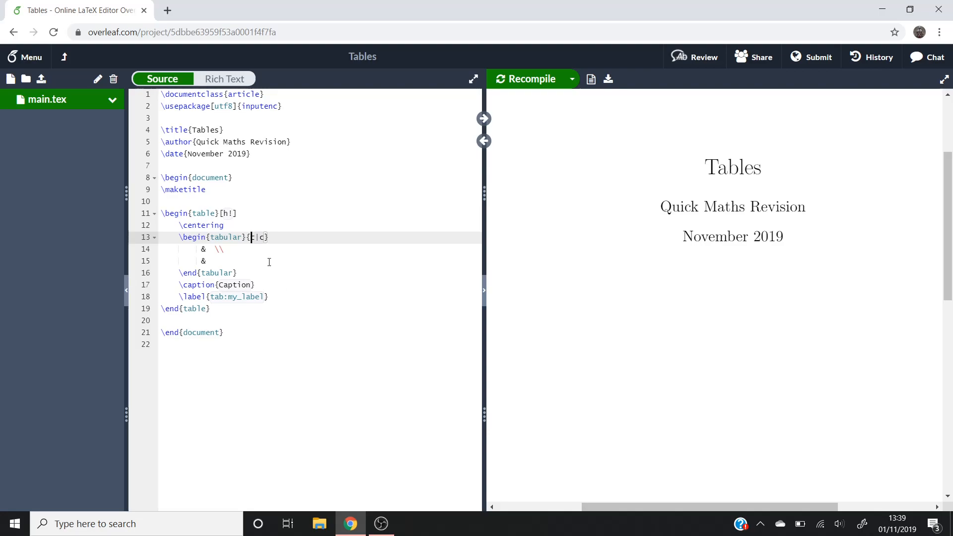
mouse_move(282, 258)
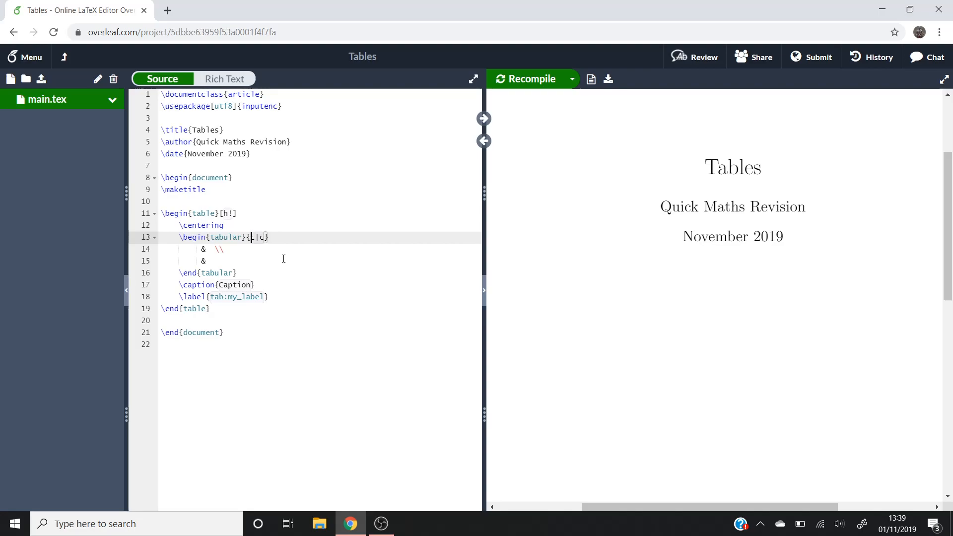
Change the tabular column spec from {c|c} to {|c|c|c|}
type("|")
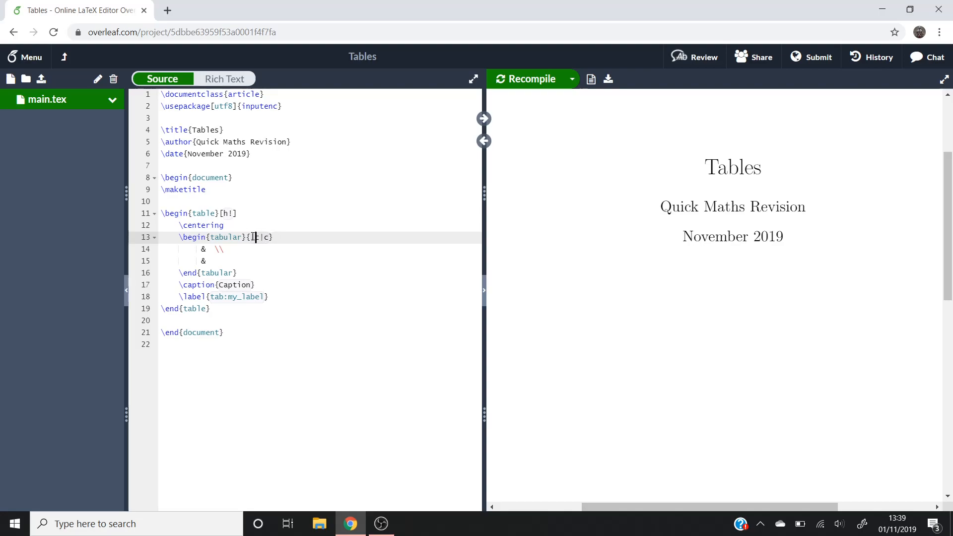
type("|c")
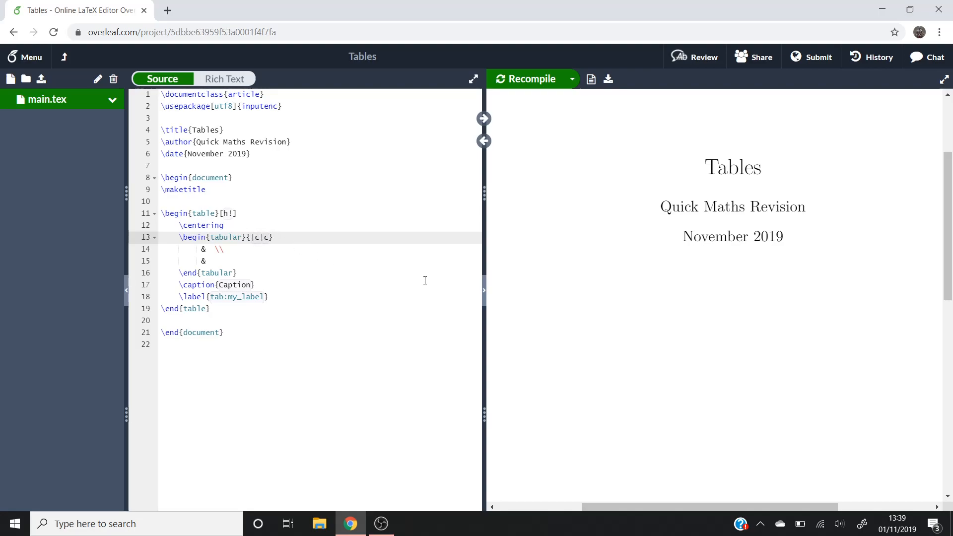
type("|")
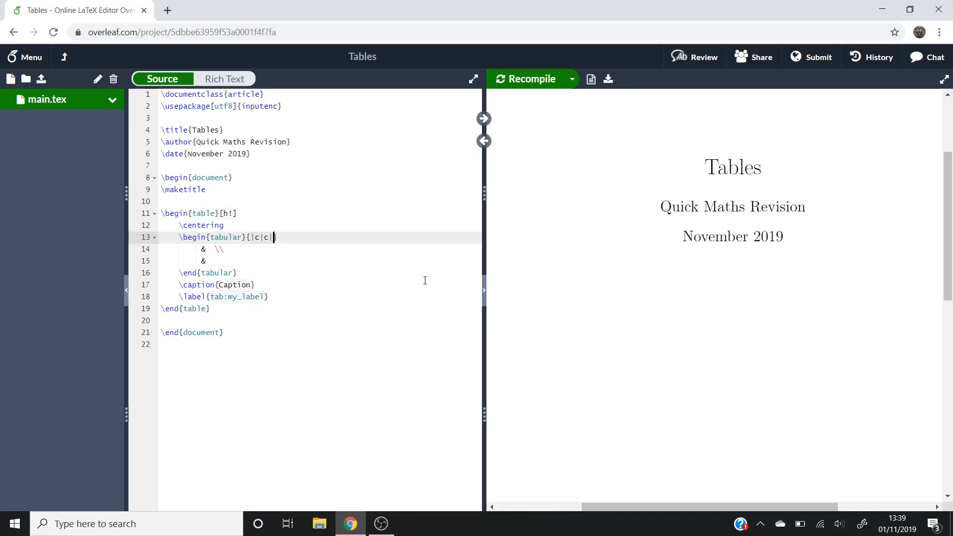
type("c")
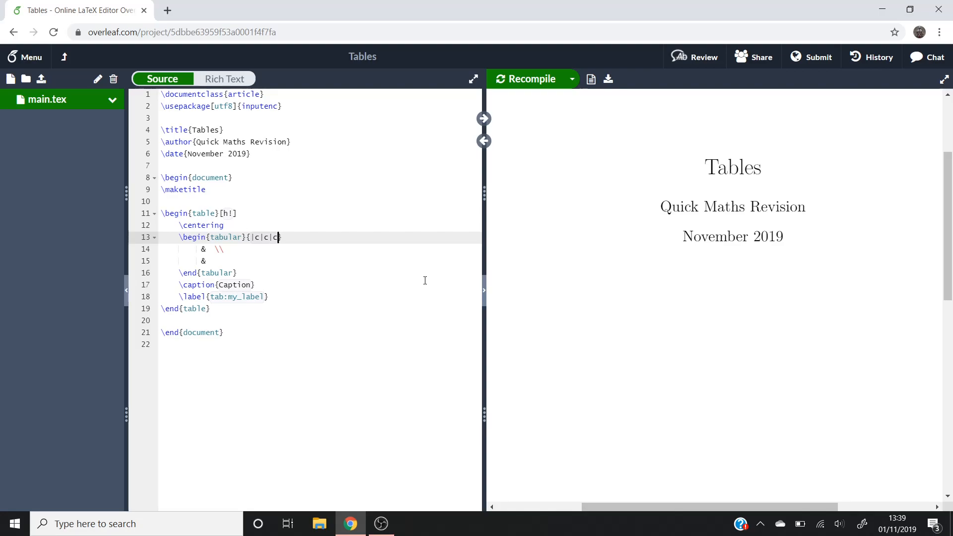
type("|}")
left_click(320, 248)
type("\\")
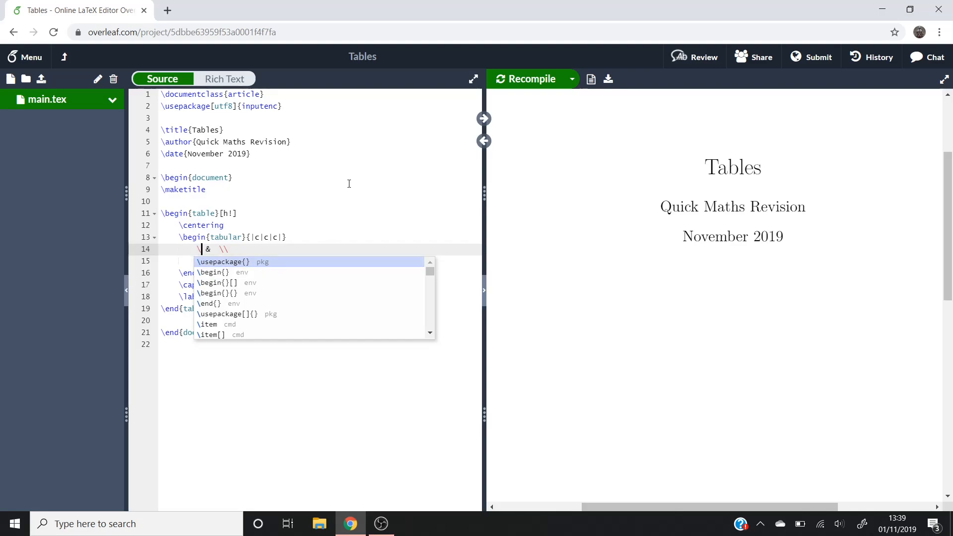
Type the header row \textbf{Column 1} & \textbf{Column 2} & \textbf{Column 3} \\
type("textbf")
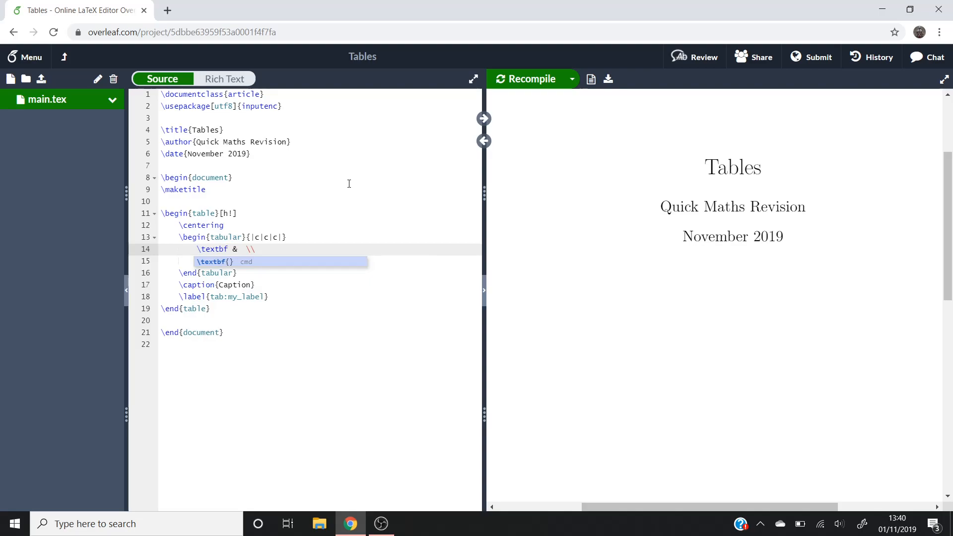
type("Column 1}")
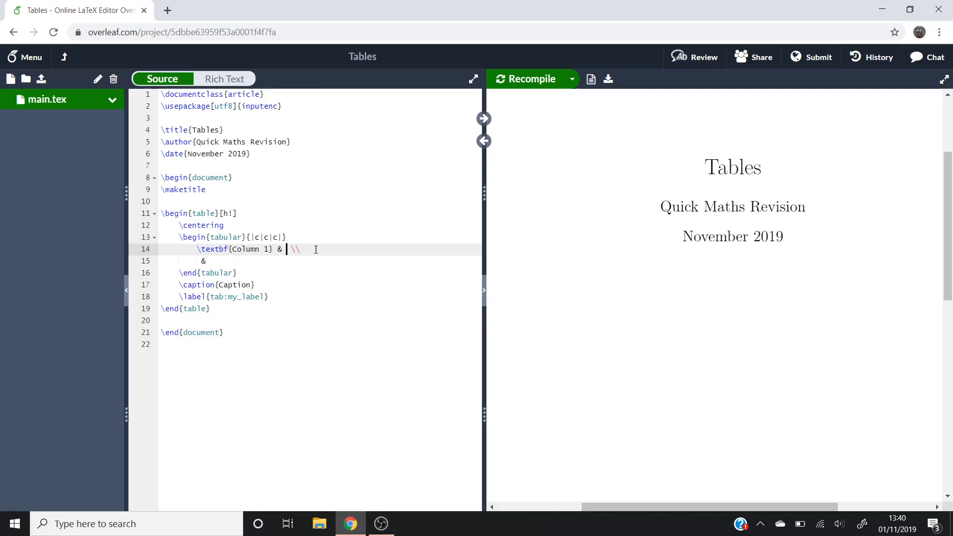
type("\\textbf{")
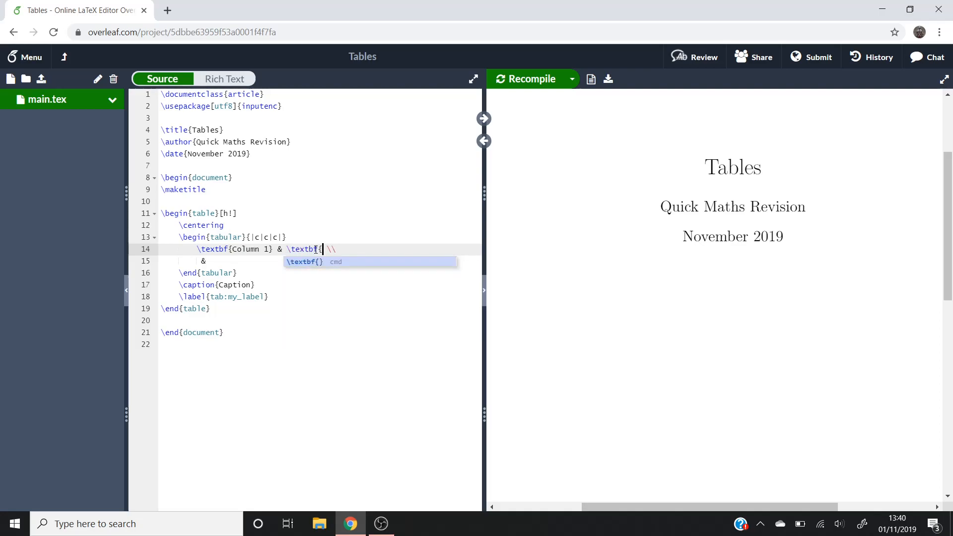
type("Column")
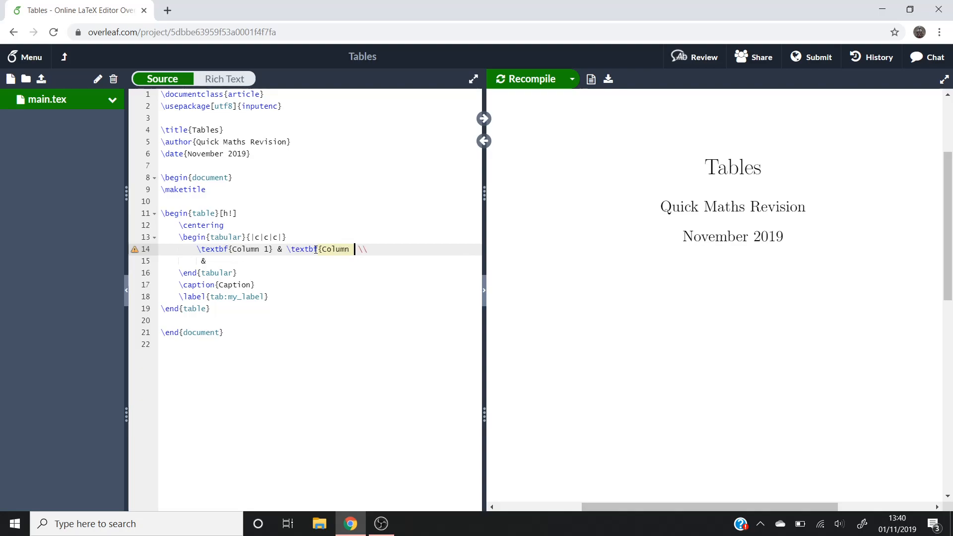
type("2}")
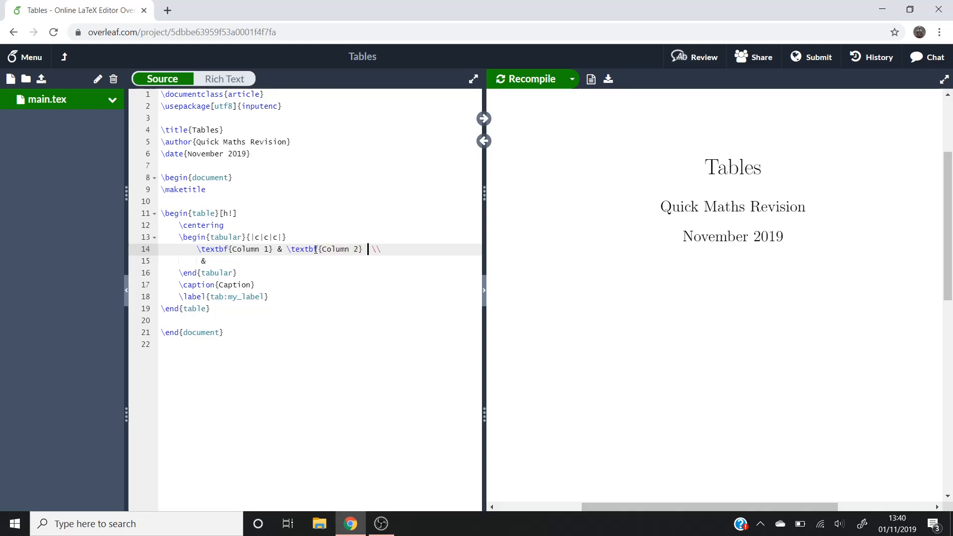
type("& \\")
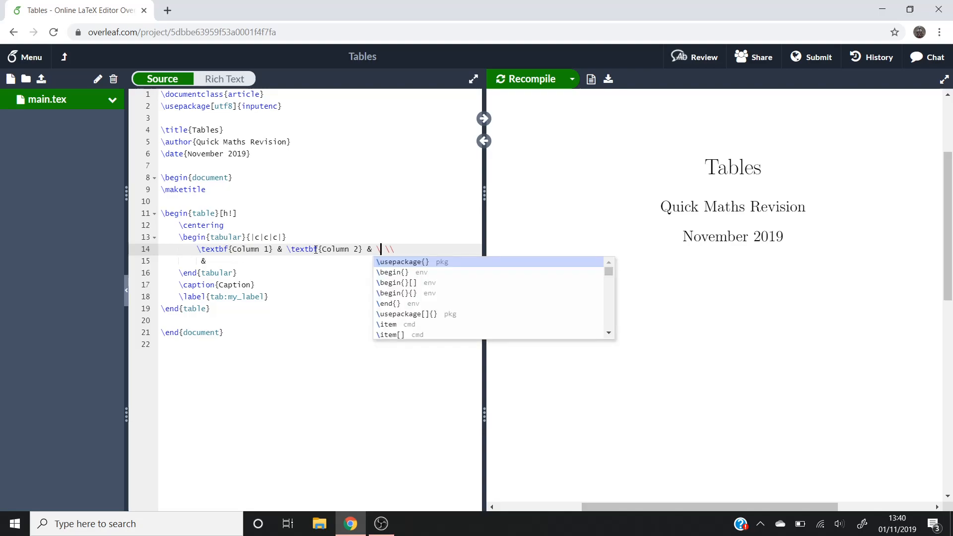
type("textbf{")
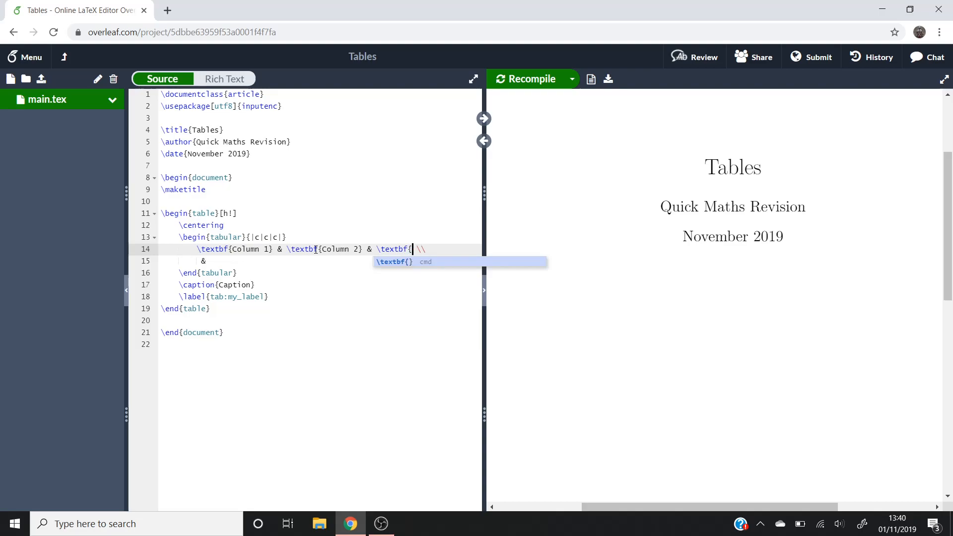
type("Column 3}")
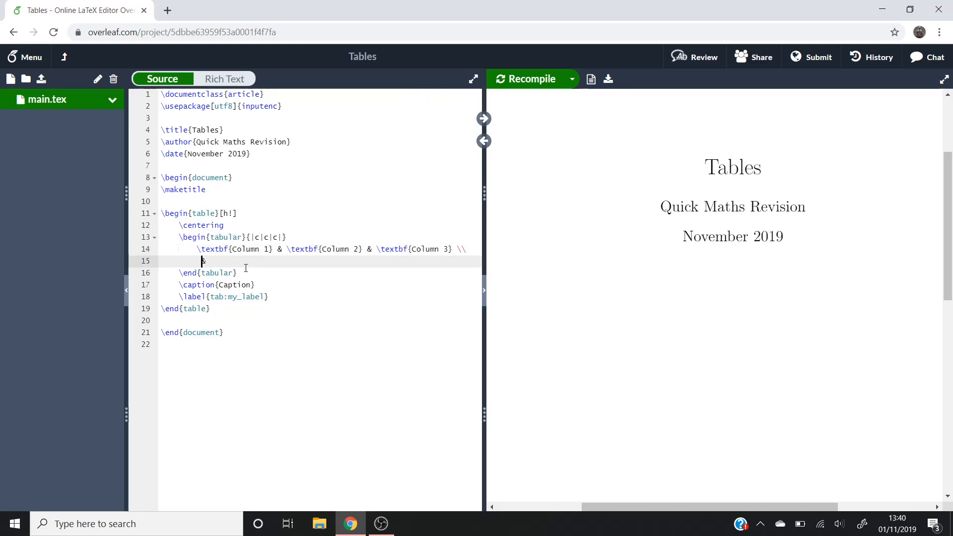
Add the rows '1 & 2 & 3 \\' and 'a & b & c \\'
type("1")
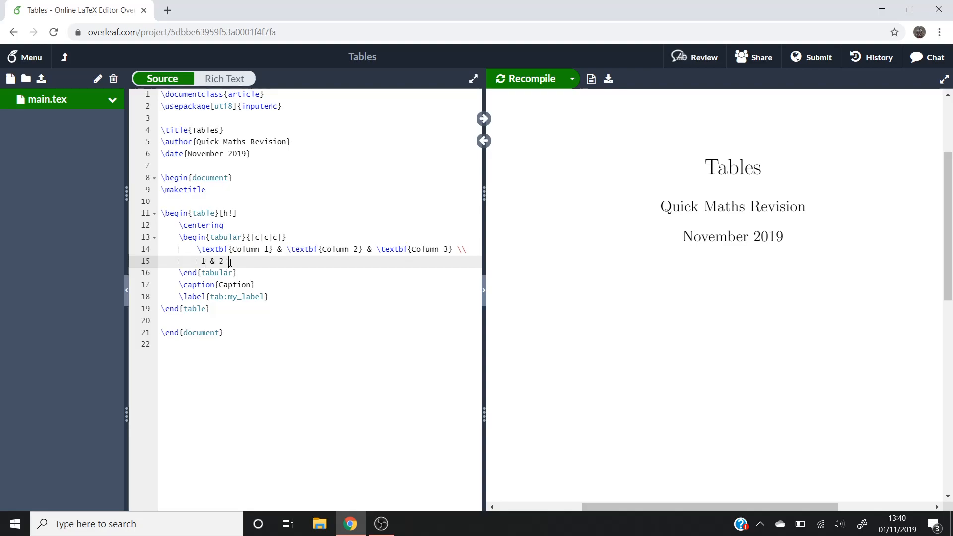
type("& 3")
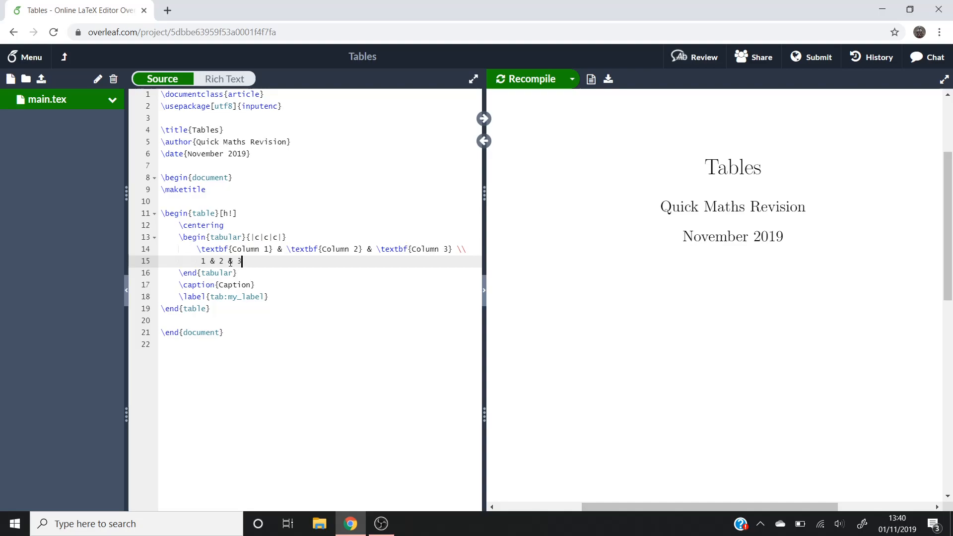
key("enter")
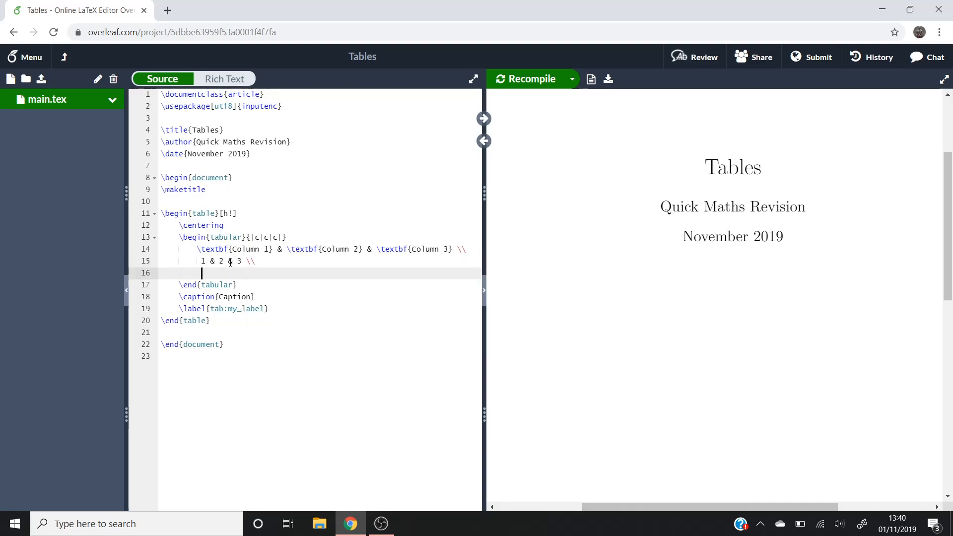
type("a & b")
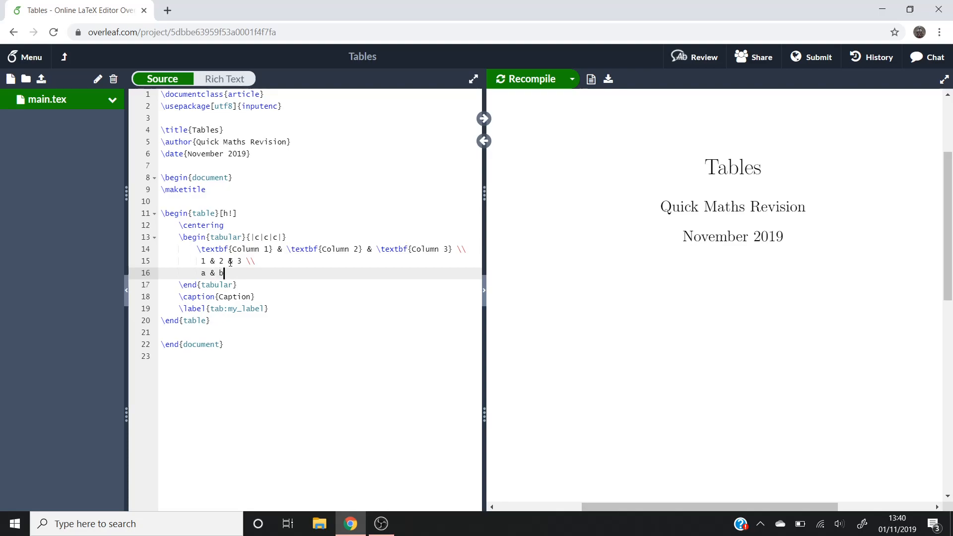
type("&")
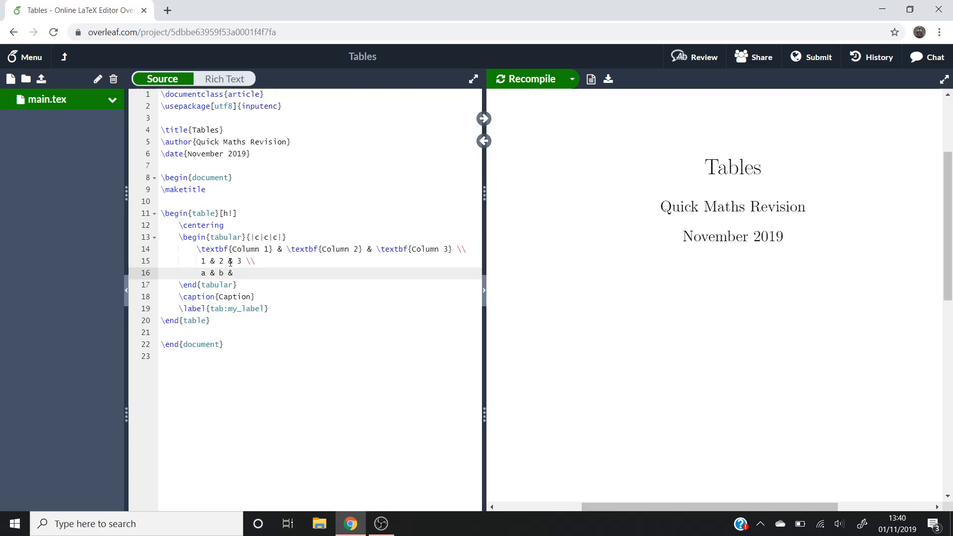
type("c \\\\")
type("$$")
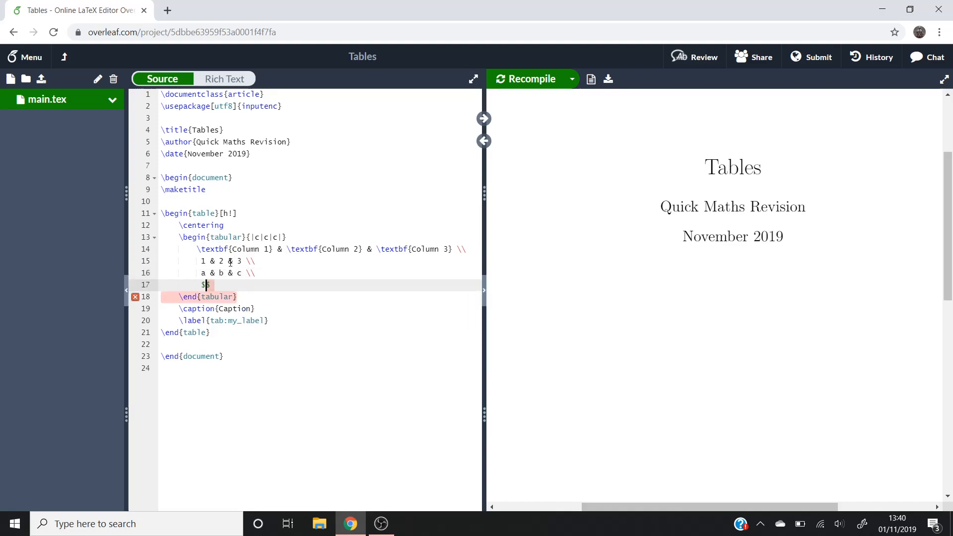
Type the third row with $\alpha$, $\beta$ and an ellipsis
type("\\a")
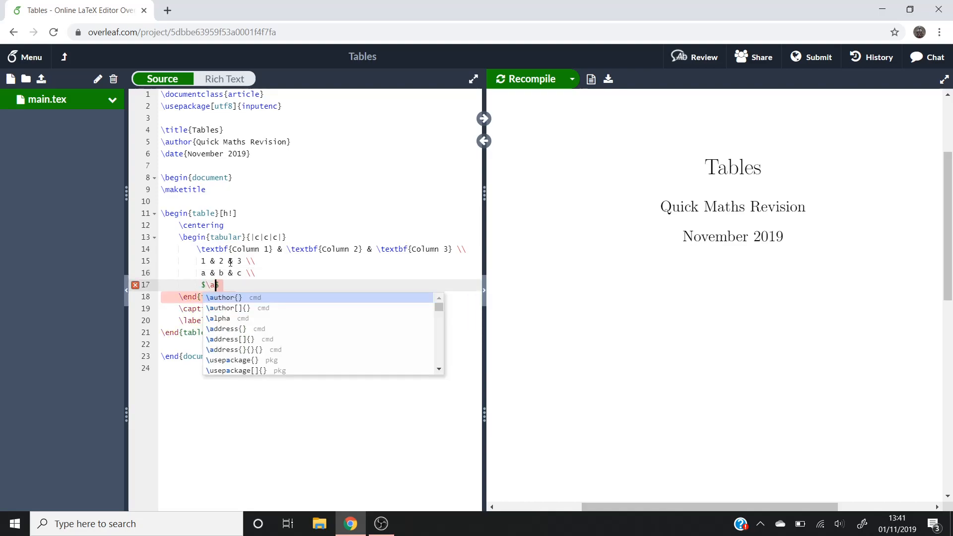
type("lpha")
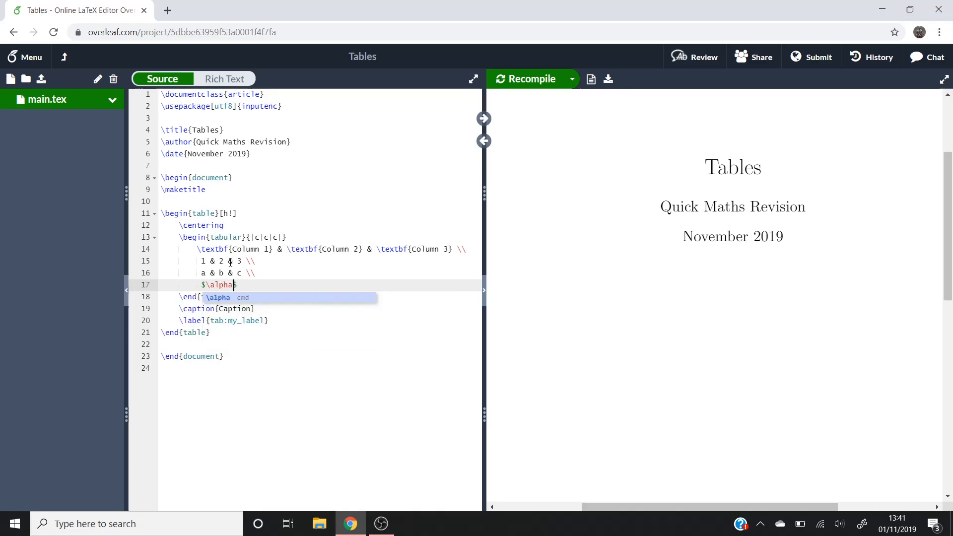
type("$$")
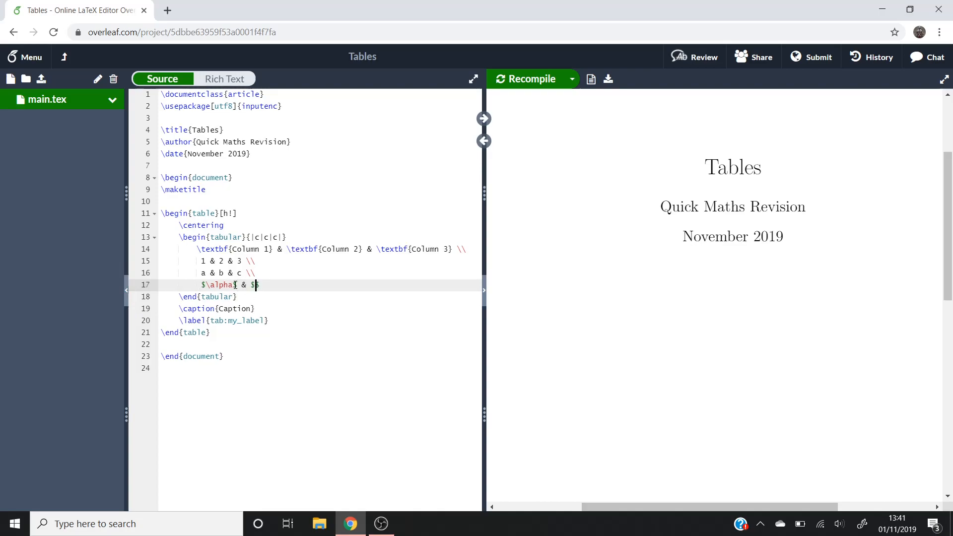
type("\\beta")
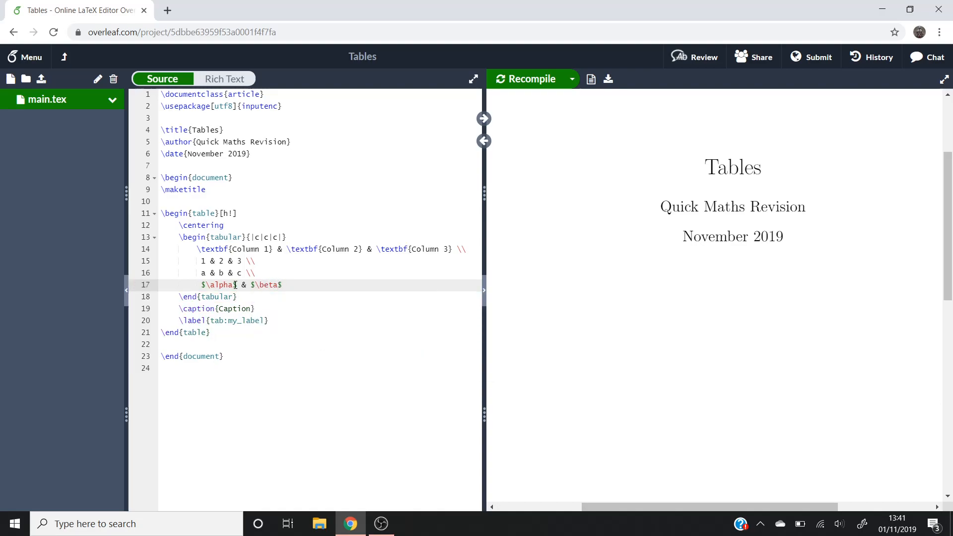
type("&")
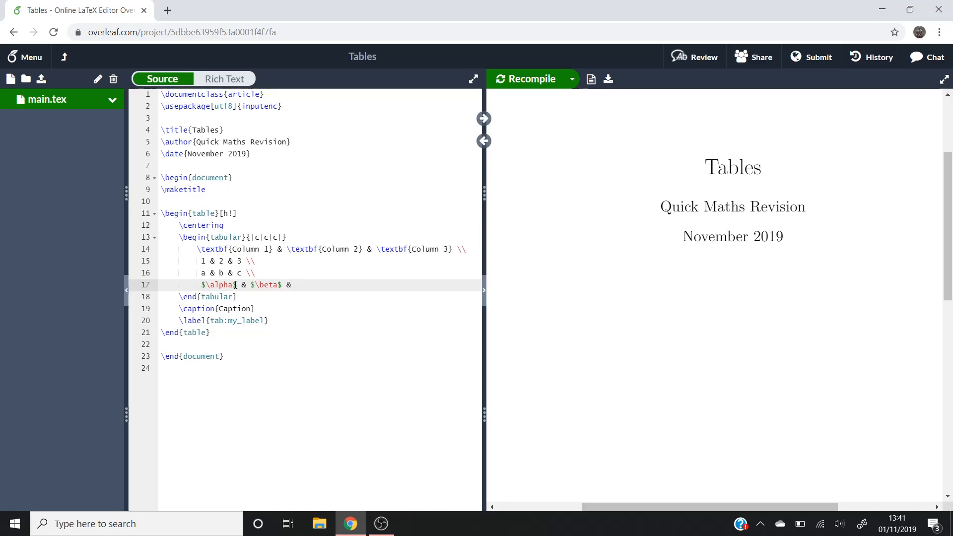
type("...")
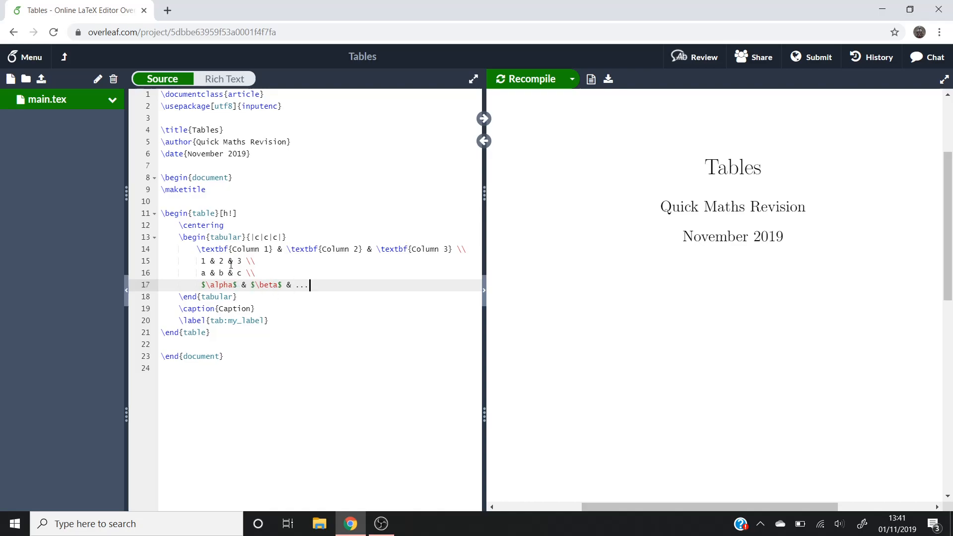
mouse_move(365, 277)
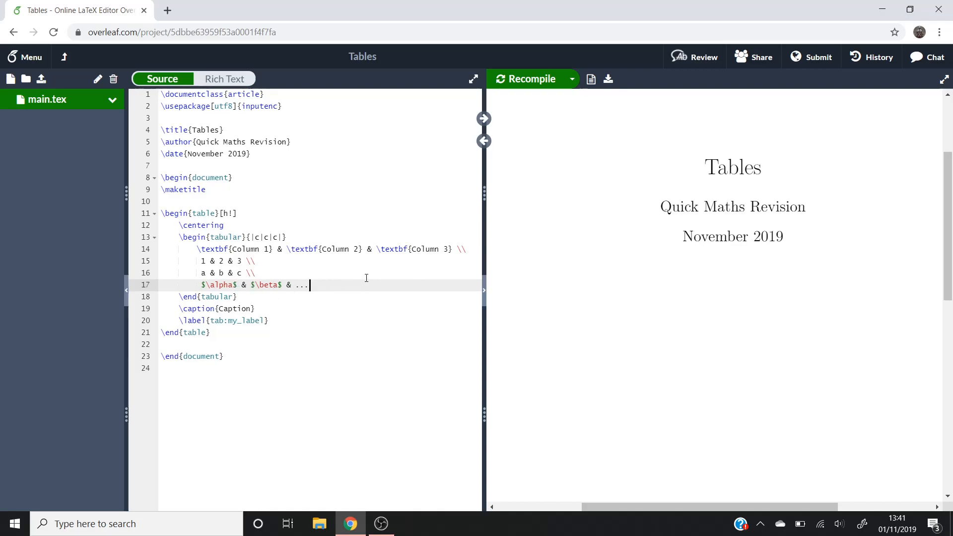
Recompile to render the three-column table in the PDF preview
left_click(526, 79)
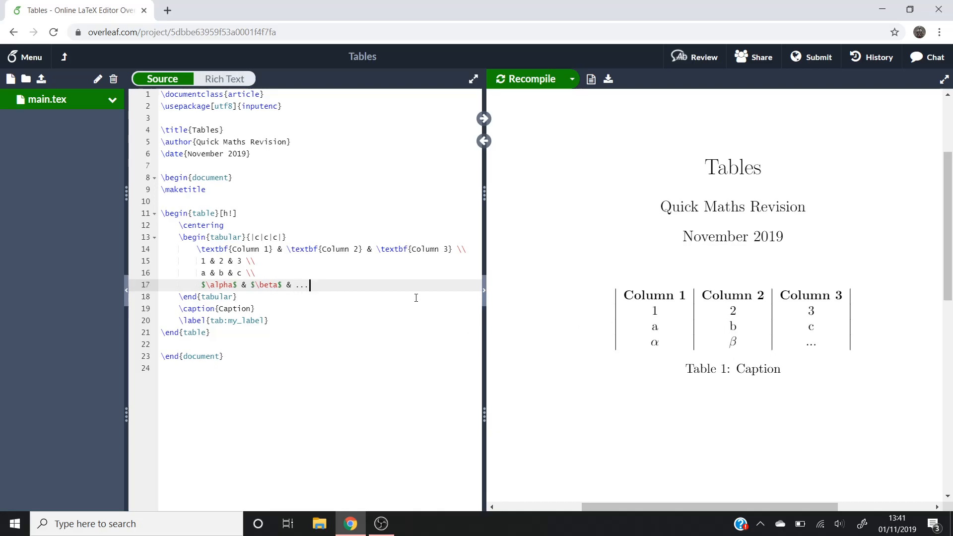
mouse_move(606, 295)
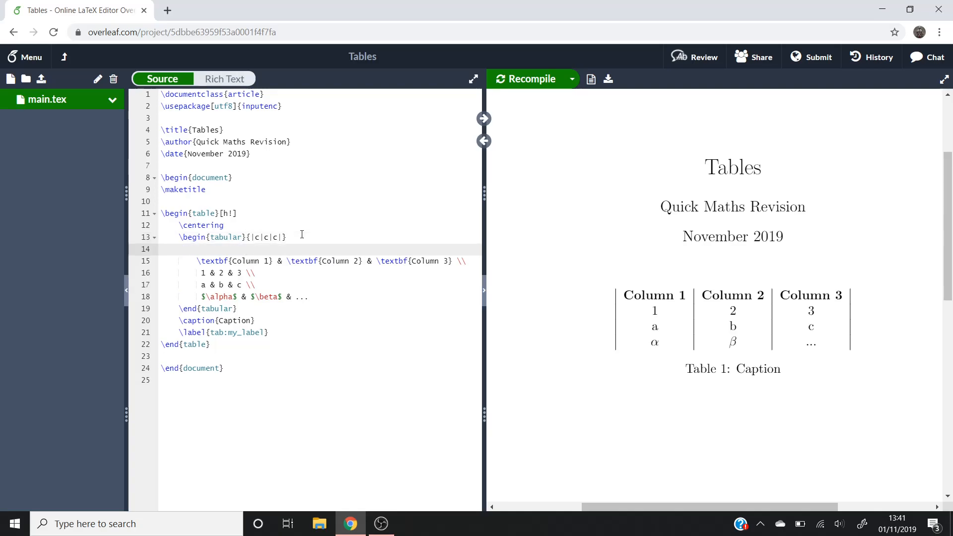
Insert \hline above and below the header and after the final row, ending it with \\
type("\\hline")
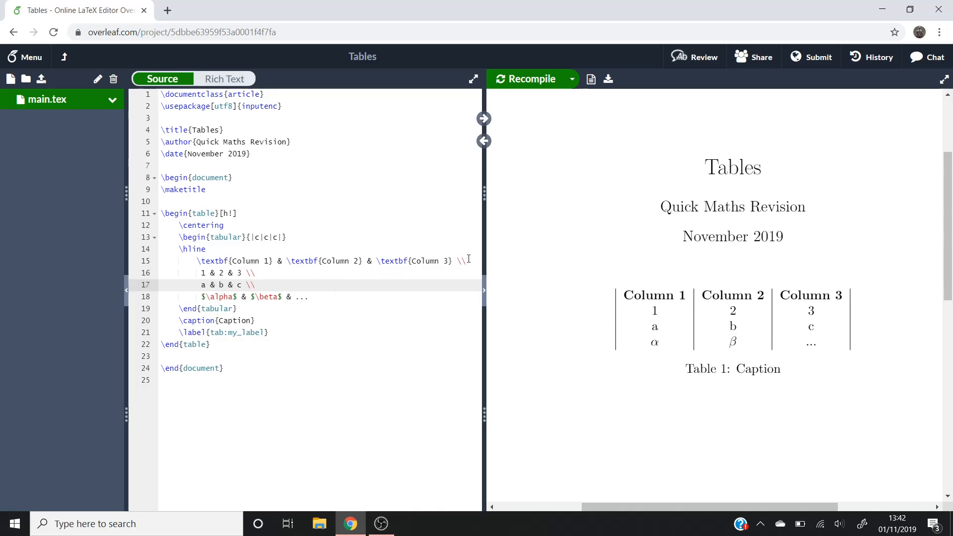
left_click(465, 261)
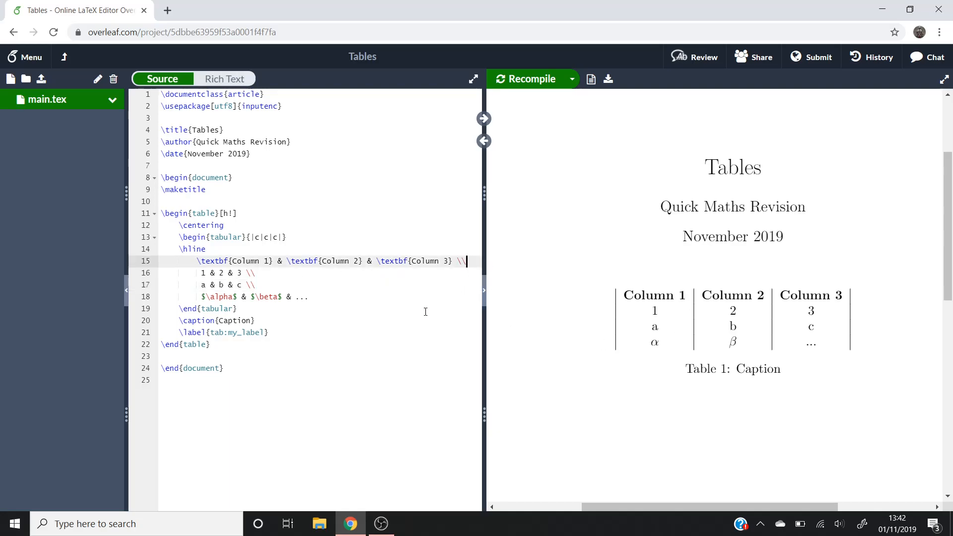
type("\\h")
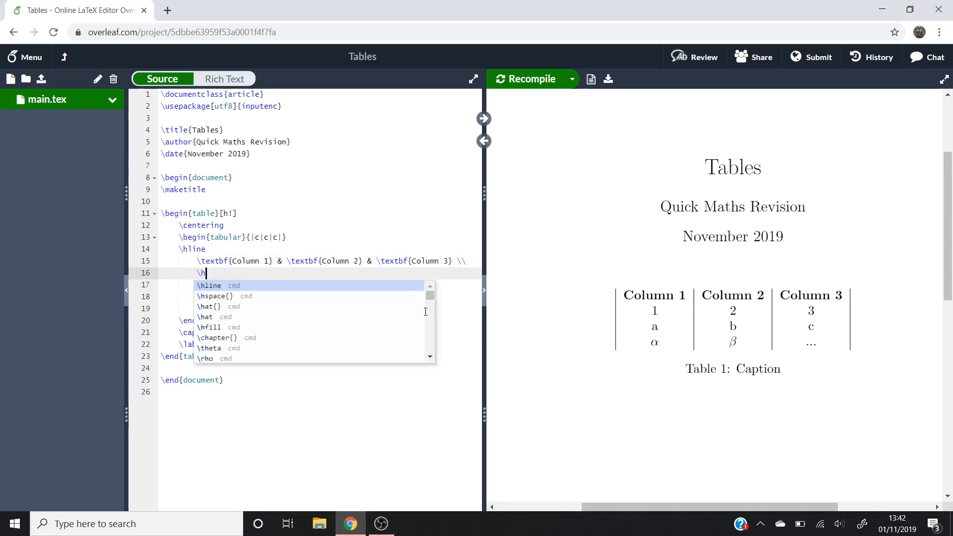
type("line")
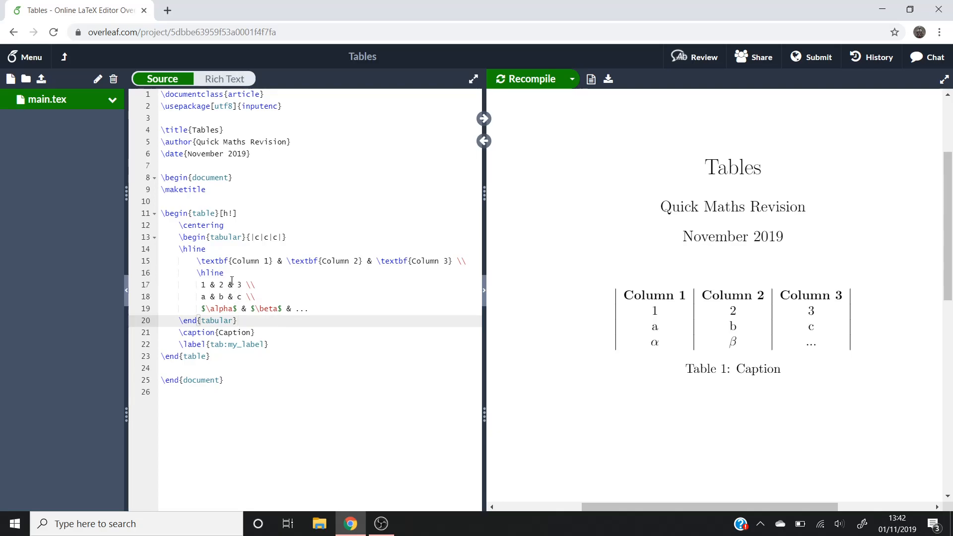
mouse_move(298, 312)
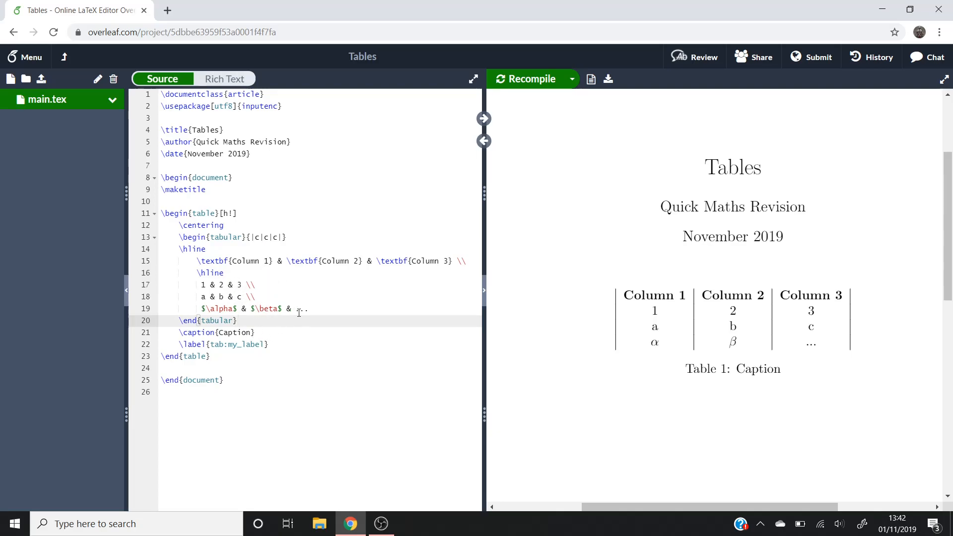
type("...\\\\")
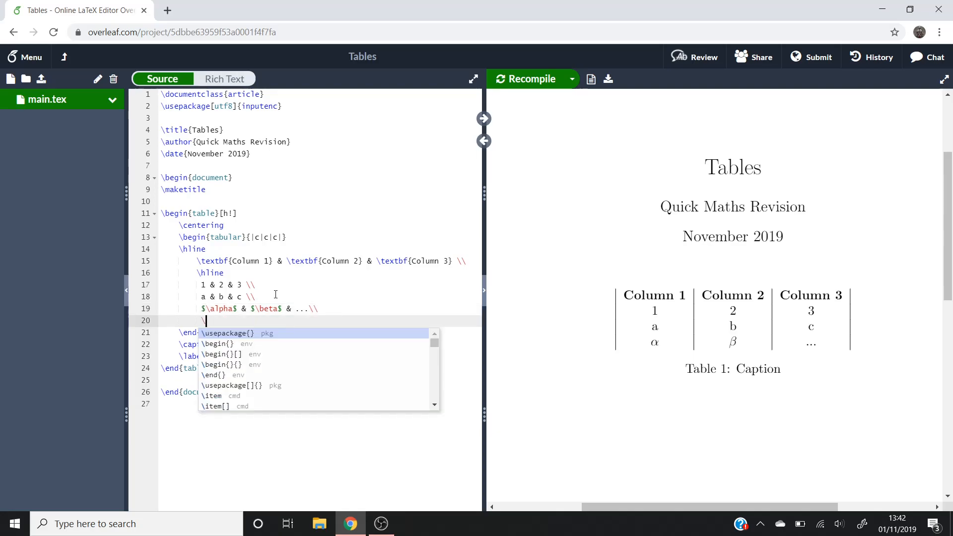
type("\\hline")
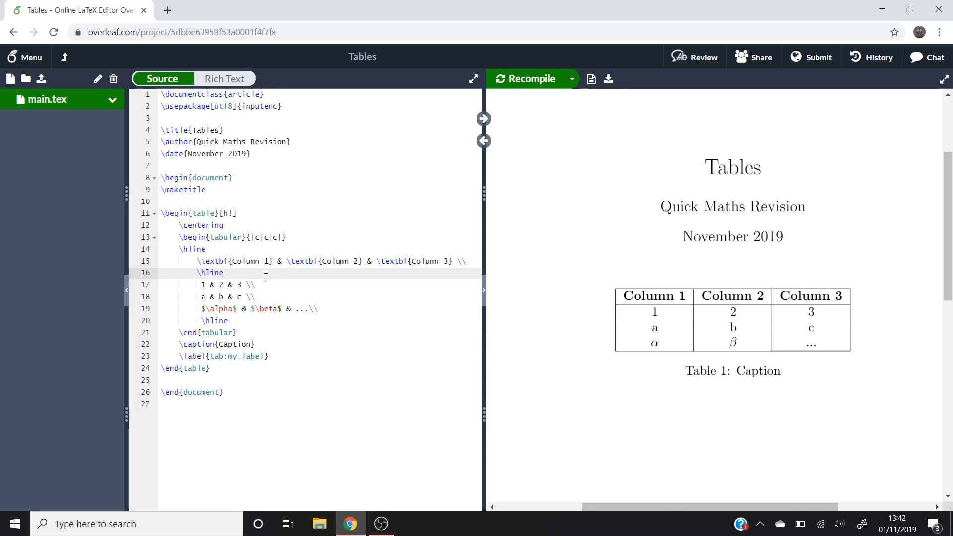
Add a second \hline beneath the header row for a double rule
type("\\hl")
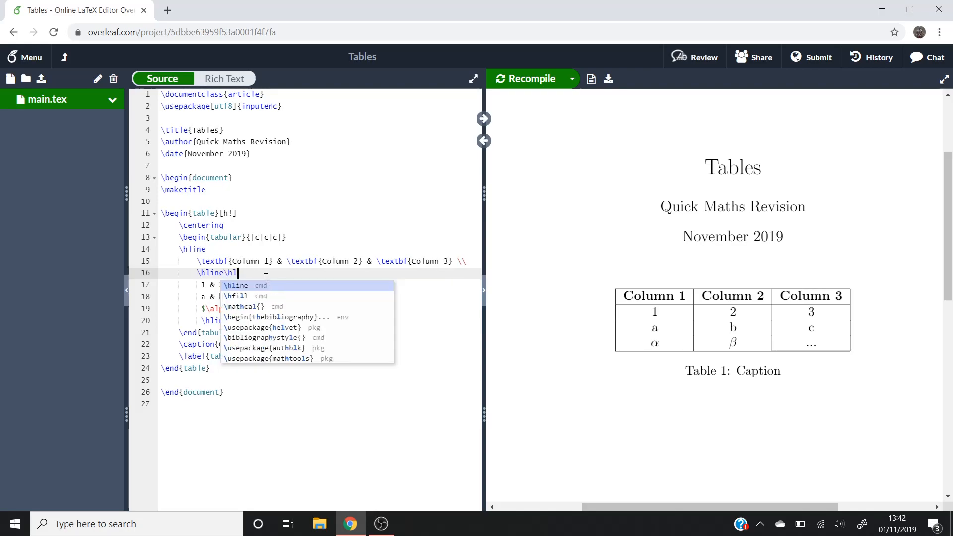
type("ine")
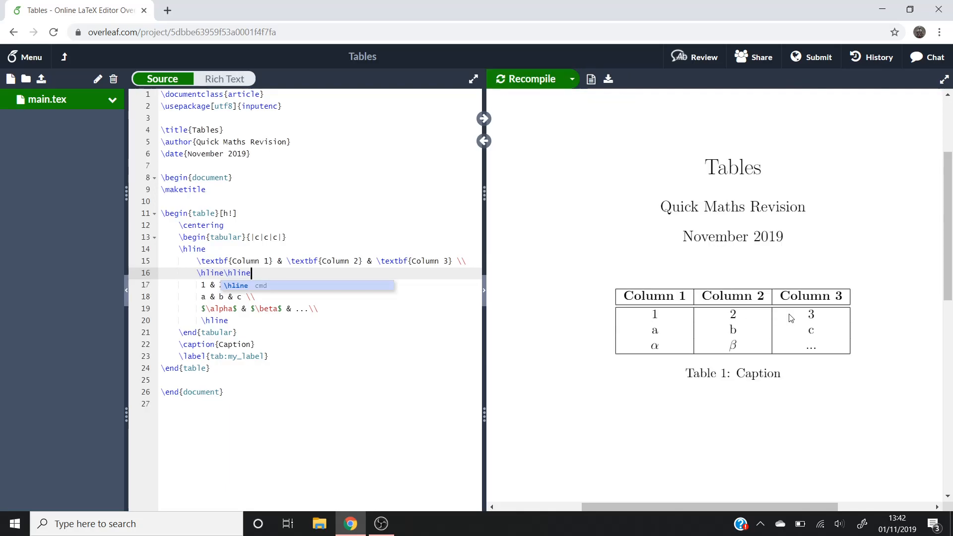
mouse_move(673, 319)
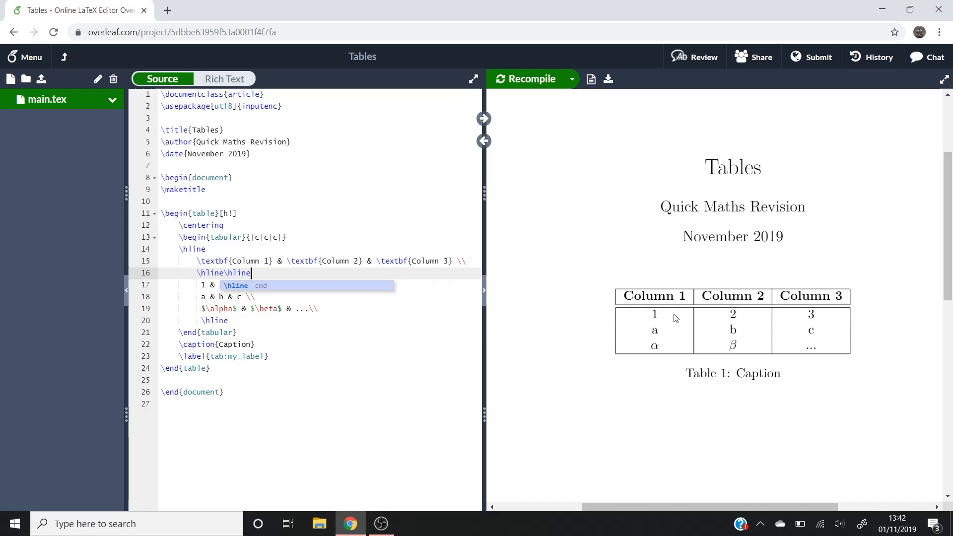
mouse_move(258, 339)
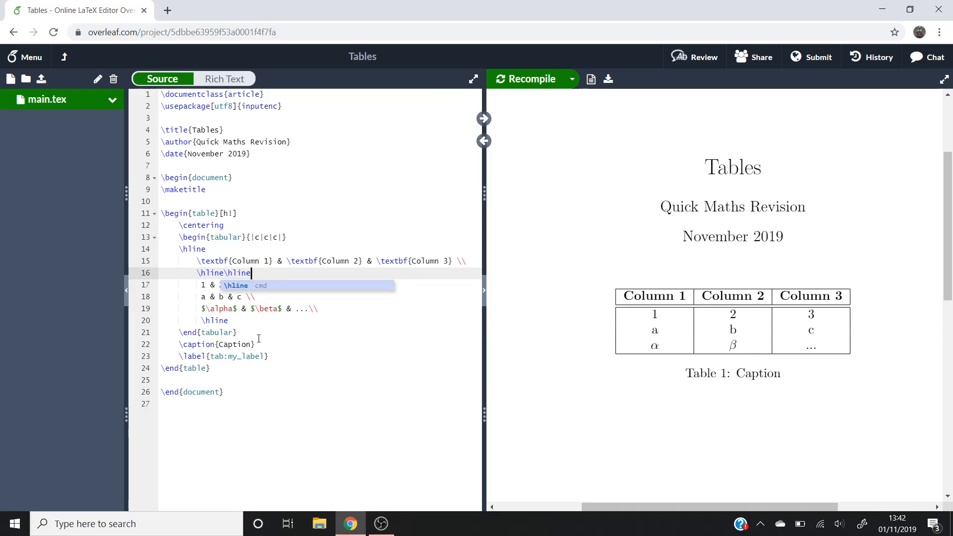
mouse_move(794, 385)
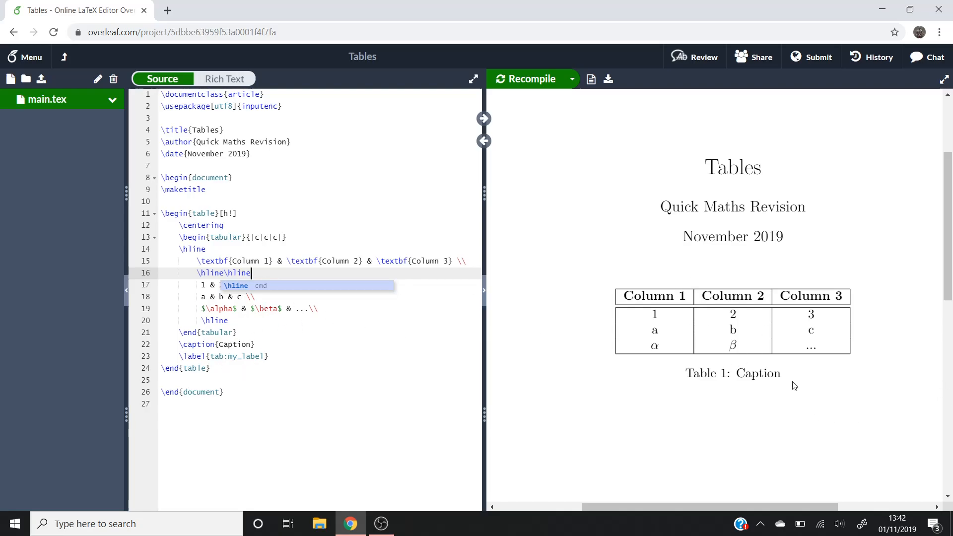
mouse_move(249, 230)
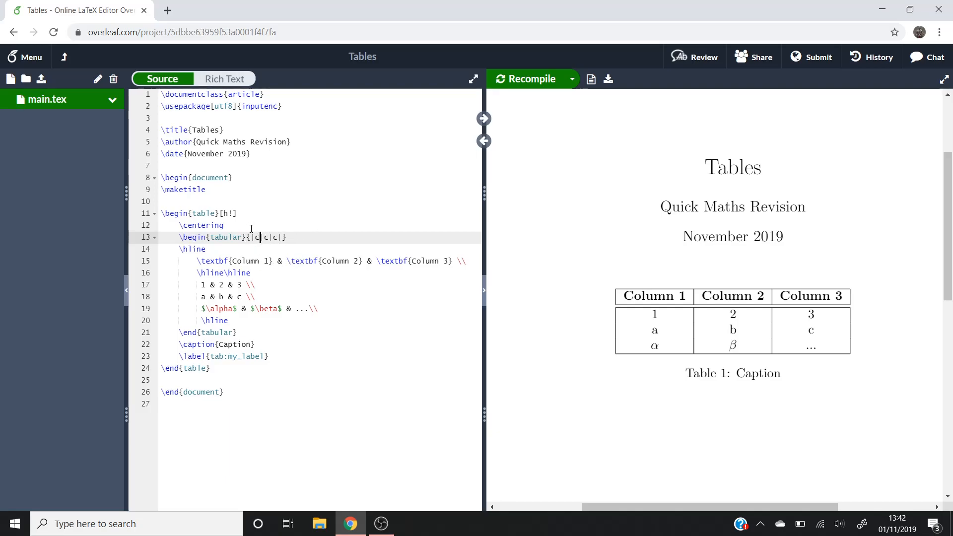
mouse_move(646, 362)
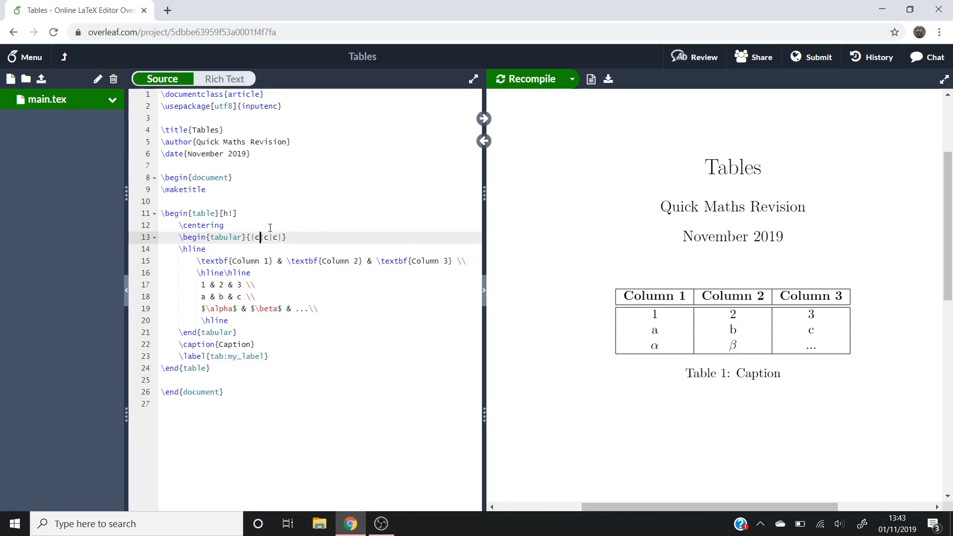
Change the column spec to {|r|c|l|} and recompile
type("r")
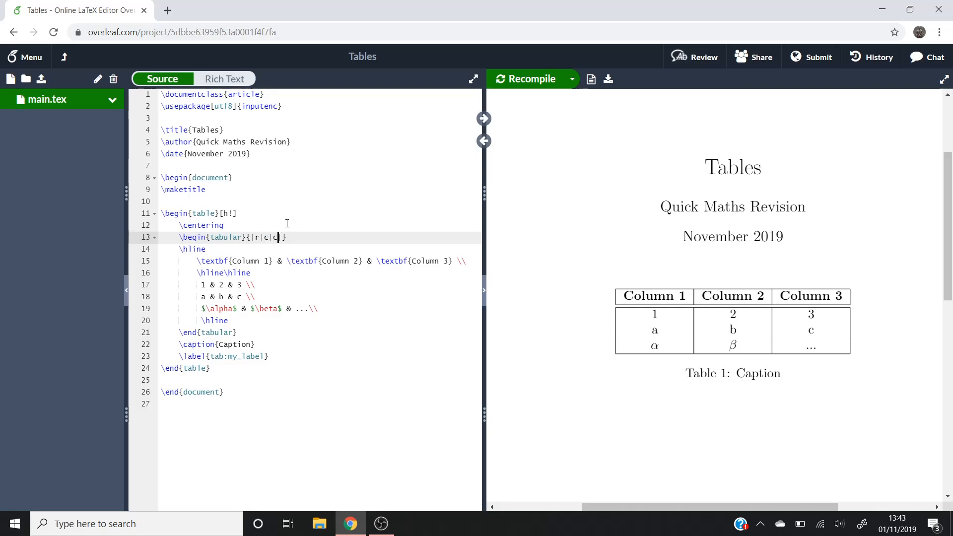
type("l")
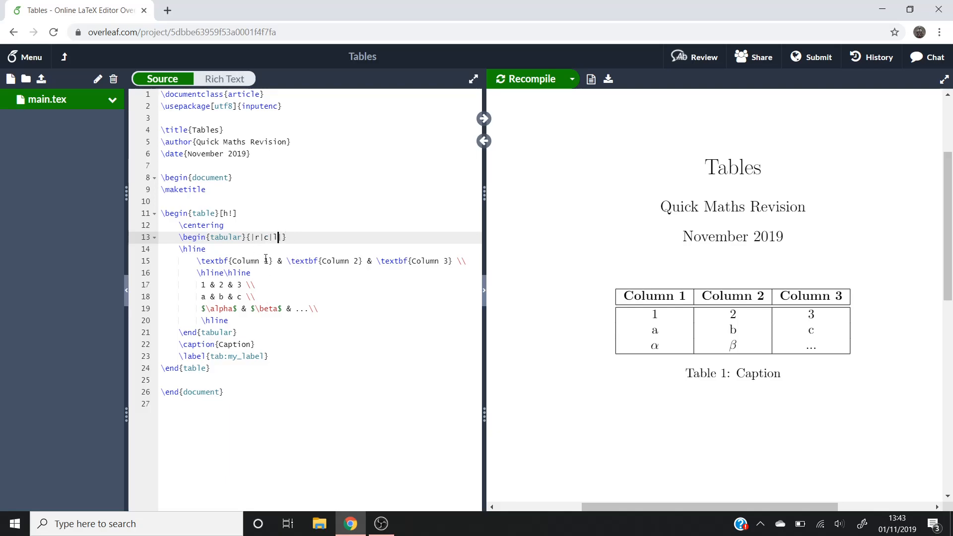
left_click(531, 79)
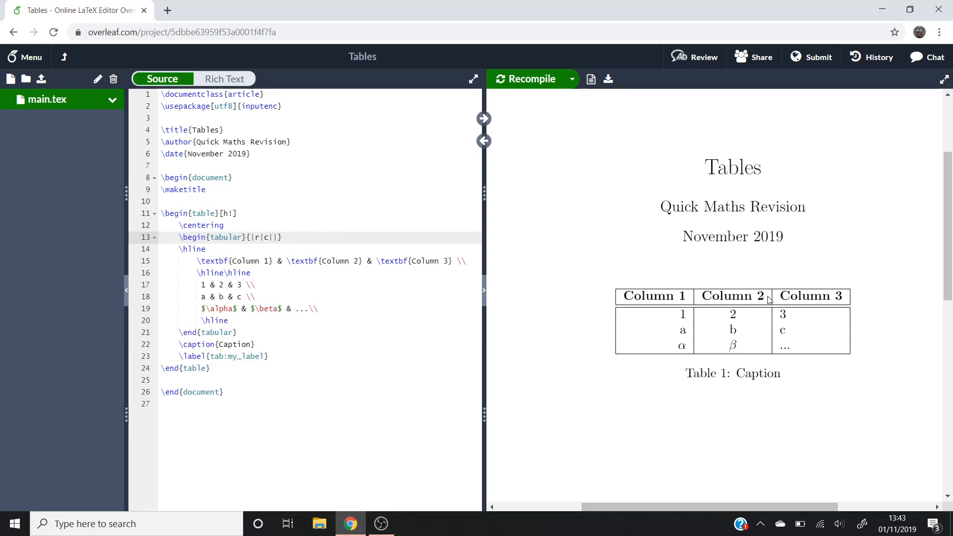
mouse_move(780, 329)
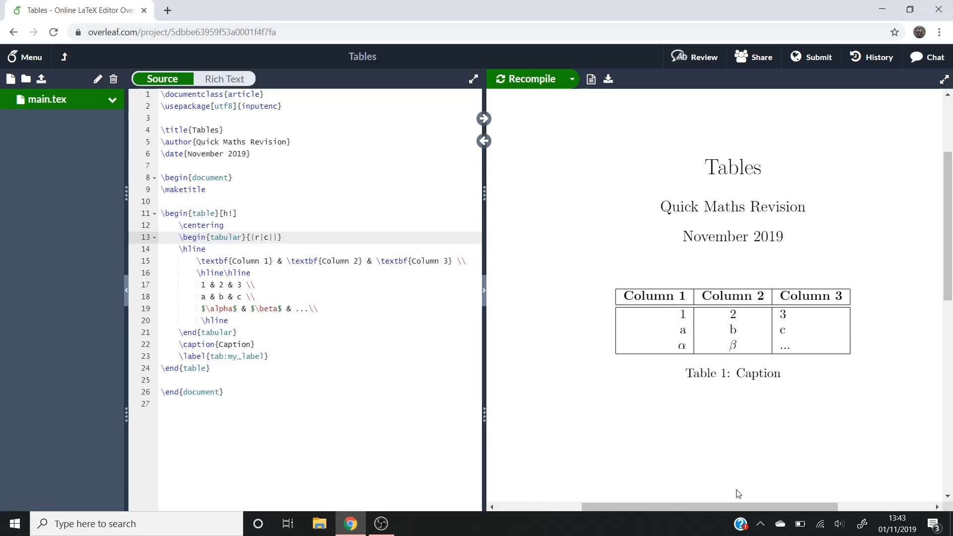
Set the third column to p{3cm}, correcting an initial p{3mm} after recompiling
type("p{}")
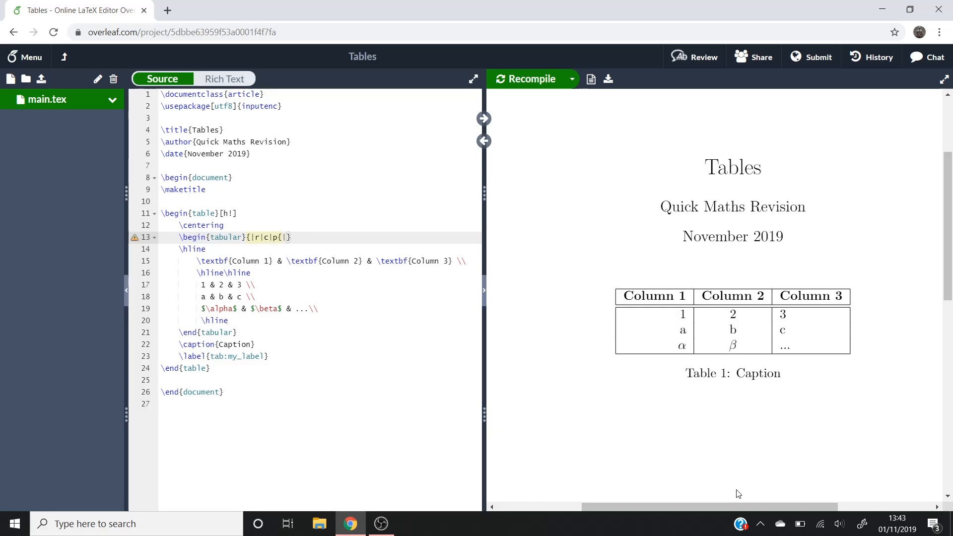
type("3mm}")
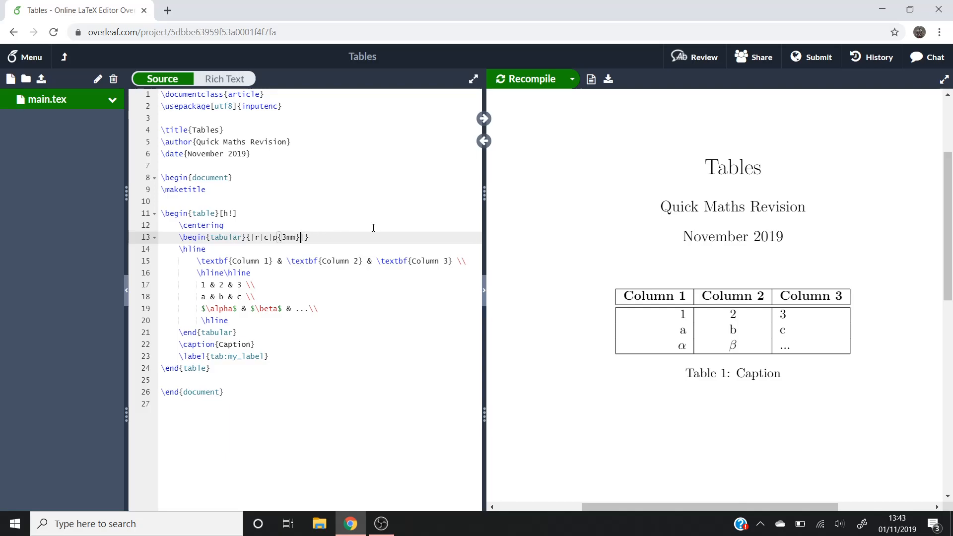
left_click(527, 79)
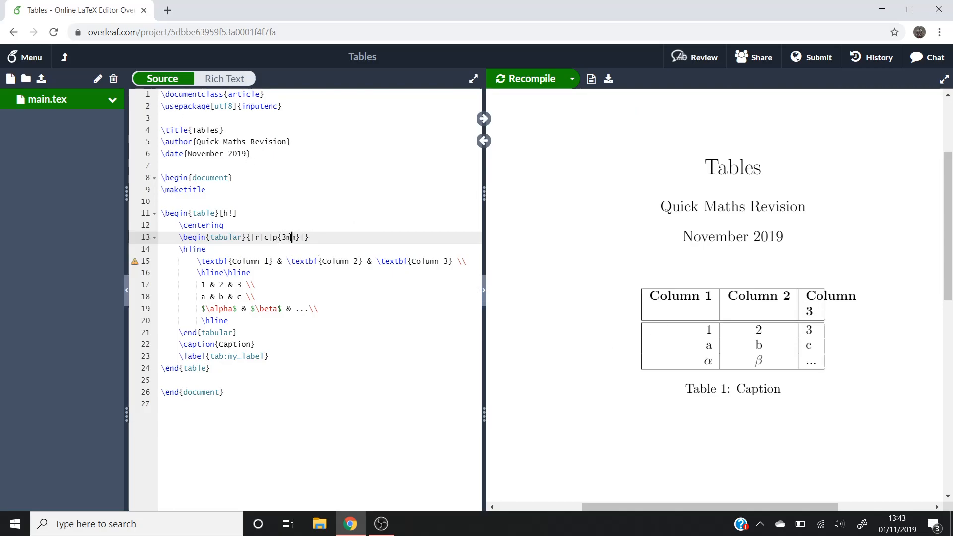
type("c")
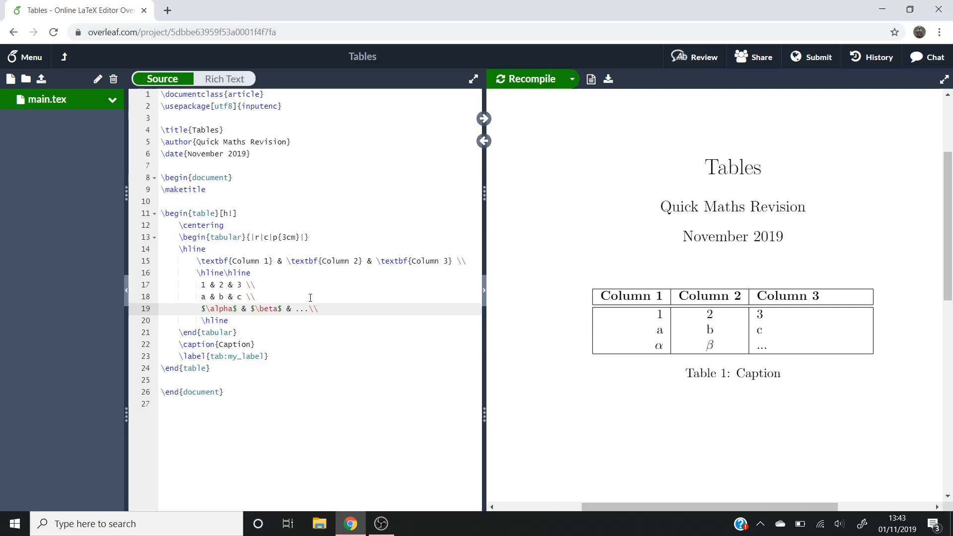
Write a long sentence into the alpha/beta row's third cell, then select that sentence
type("I write")
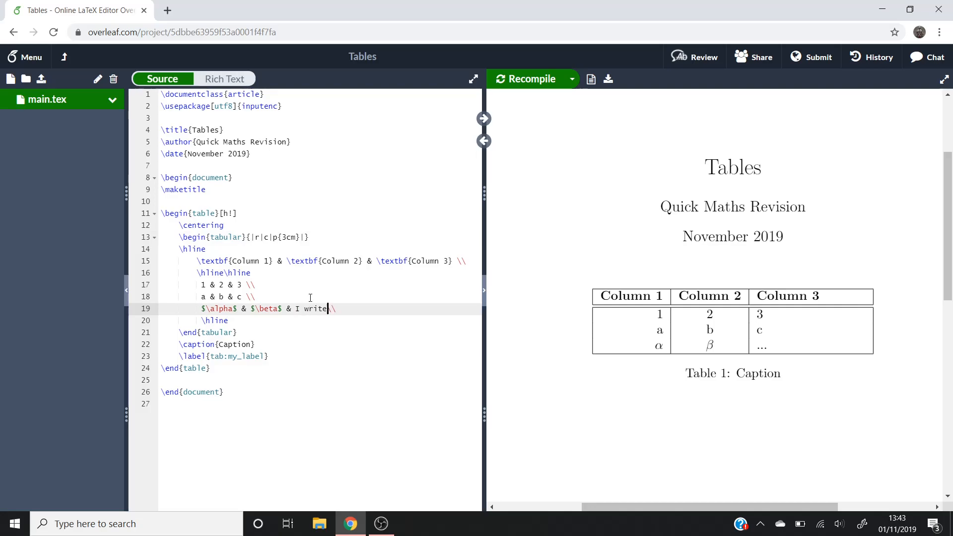
type("a longer passage of")
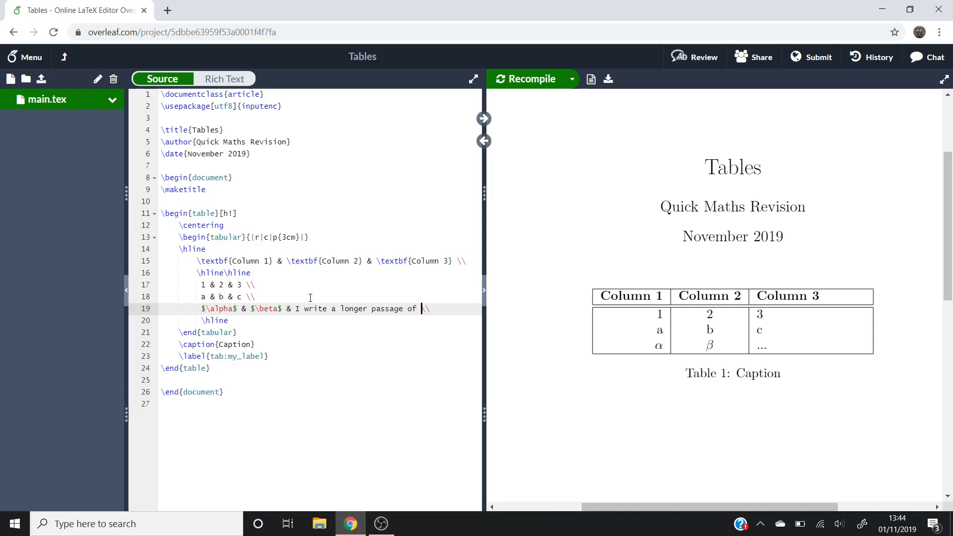
type("text that would")
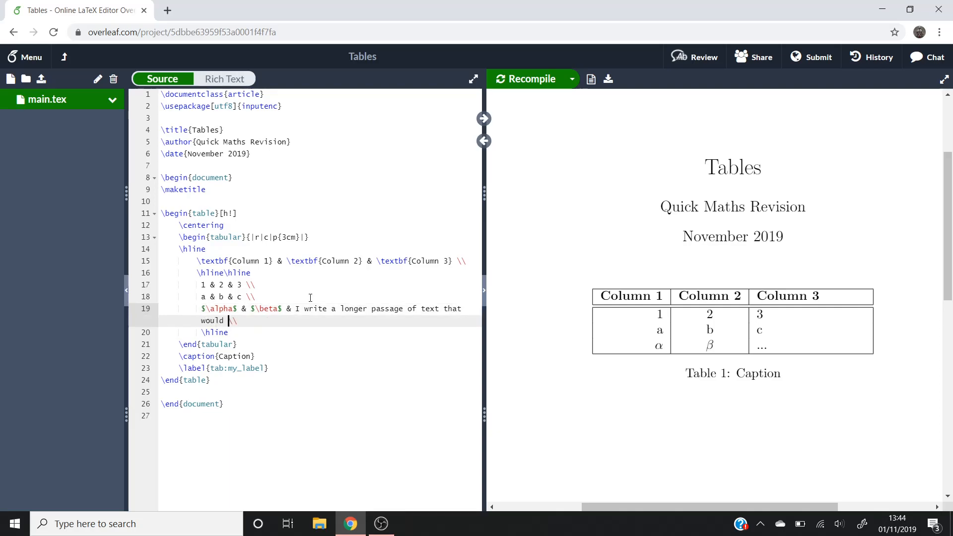
type("otherwise b")
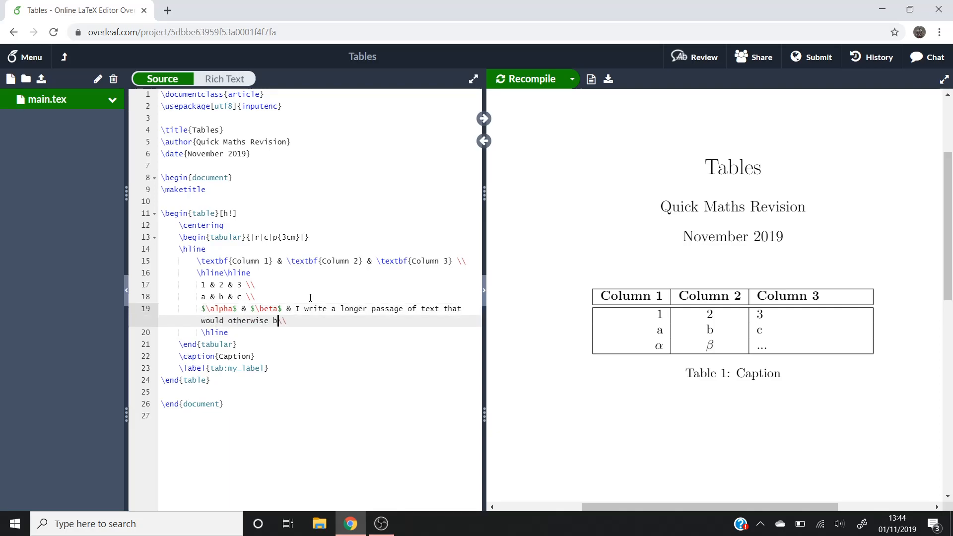
type("too lo")
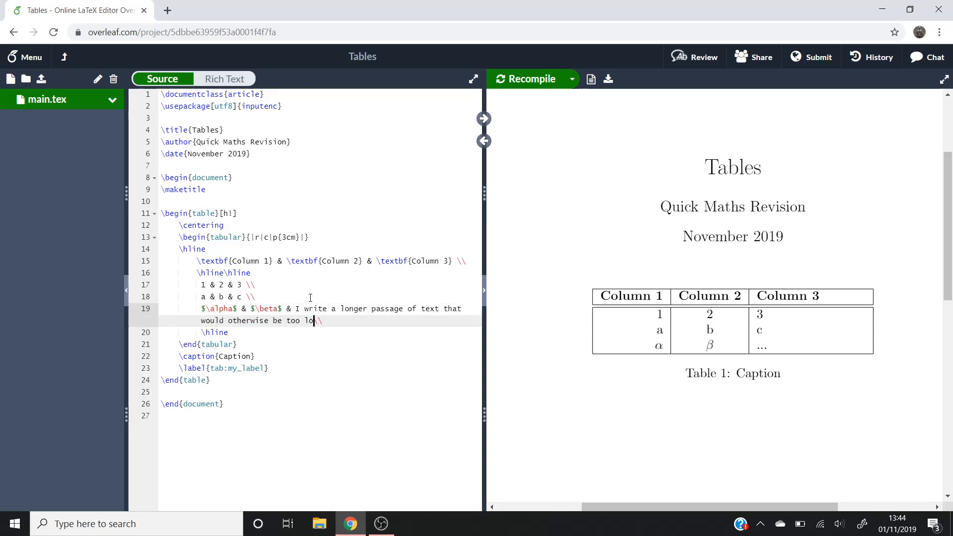
type("ng")
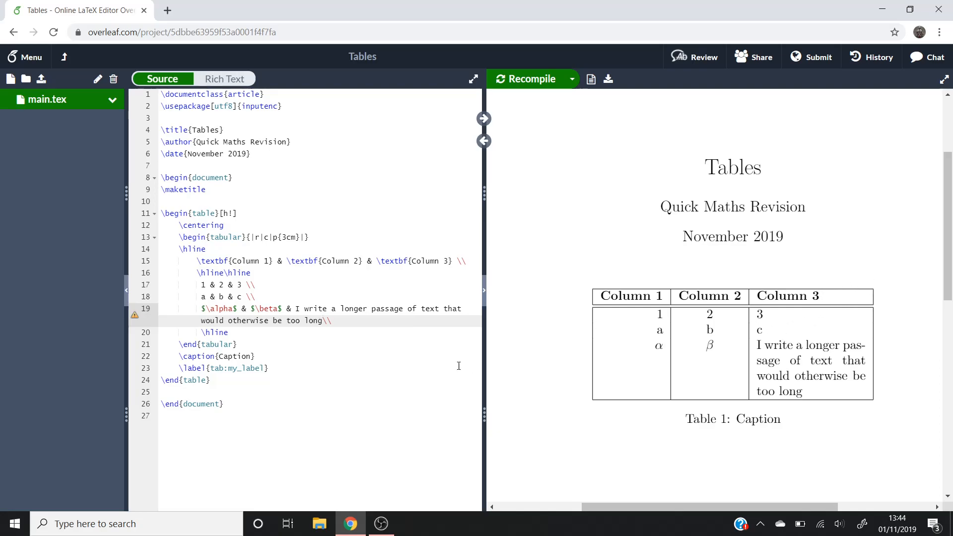
left_click_drag(304, 308, 333, 320)
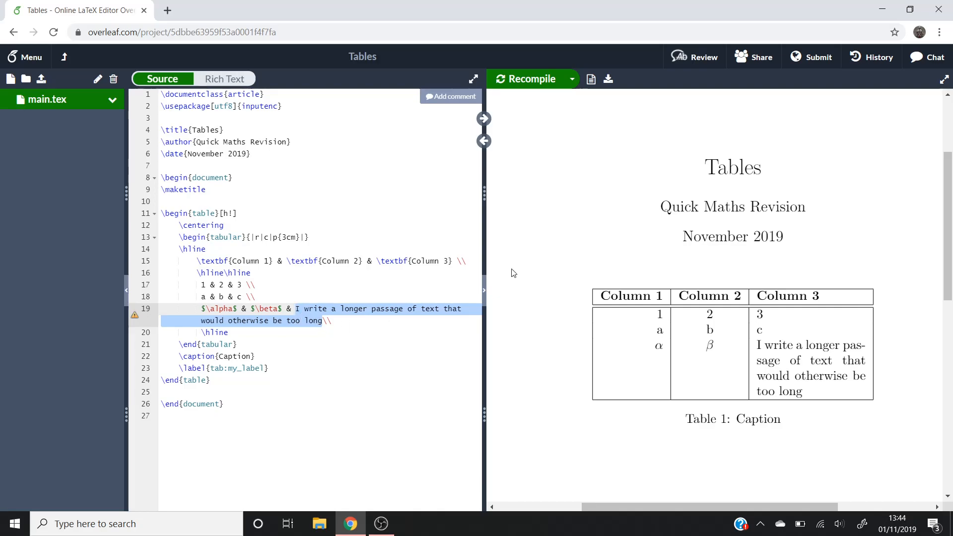
Replace the selected sentence with '...' and change the p{3cm} column spec to c
type("...\\\\")
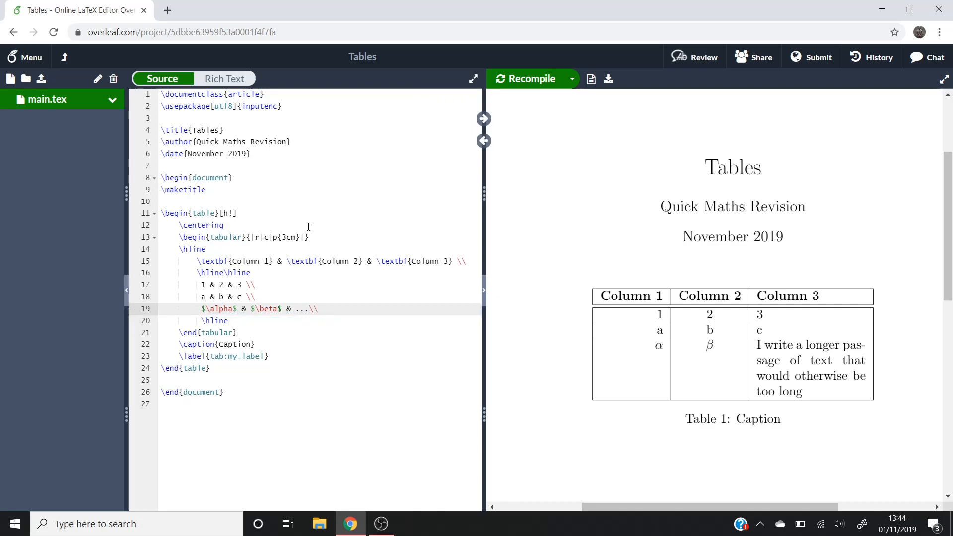
double_click(288, 237)
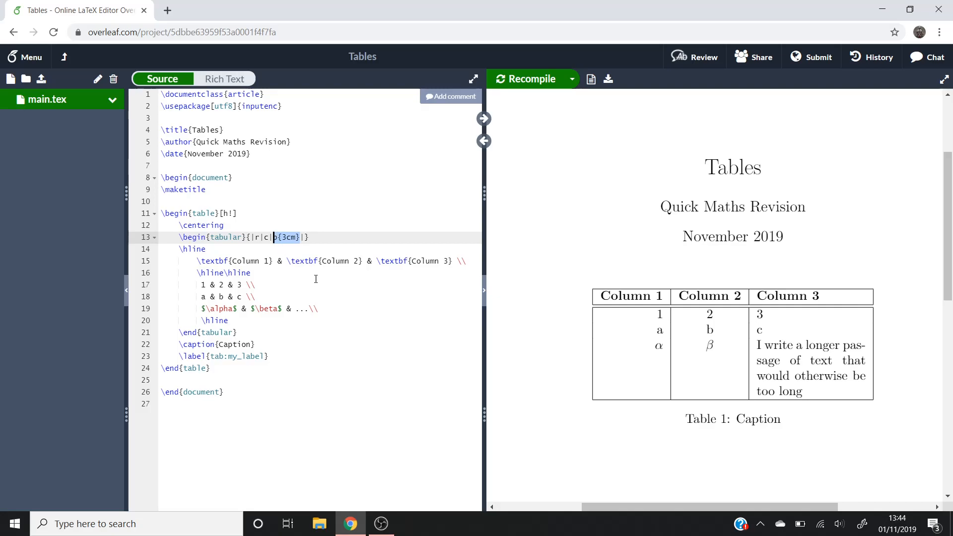
type("c")
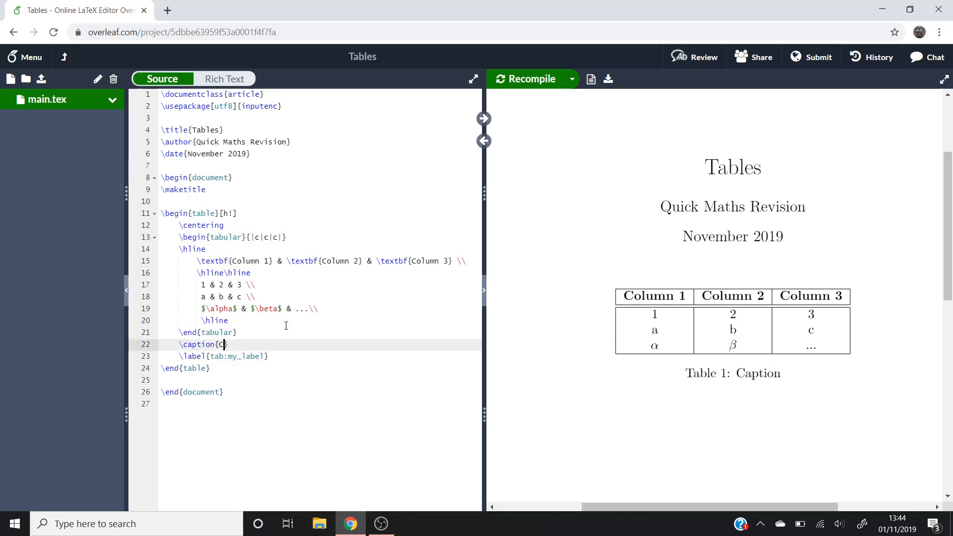
Change \caption{} text to 'This table consists of 3 columns' and recompile the preview
type("This")
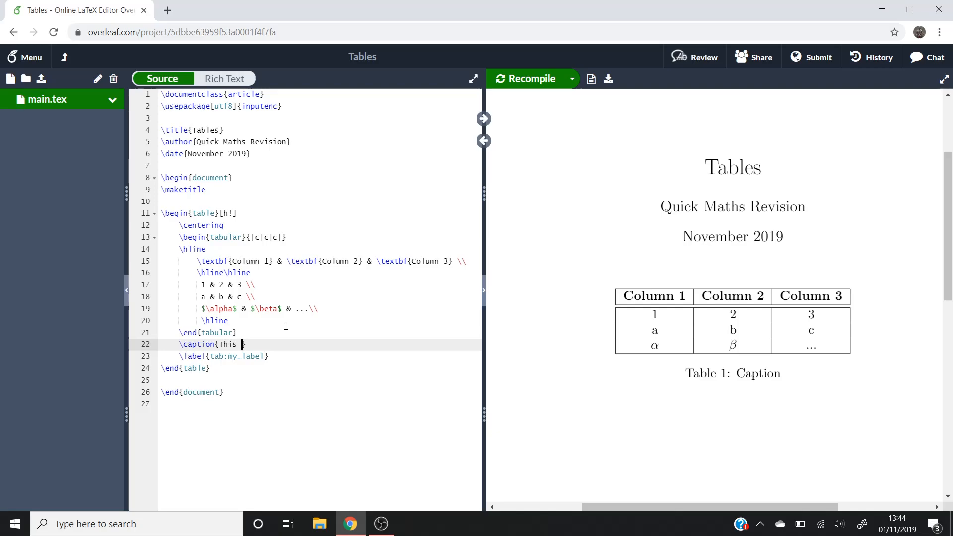
type("table consists of")
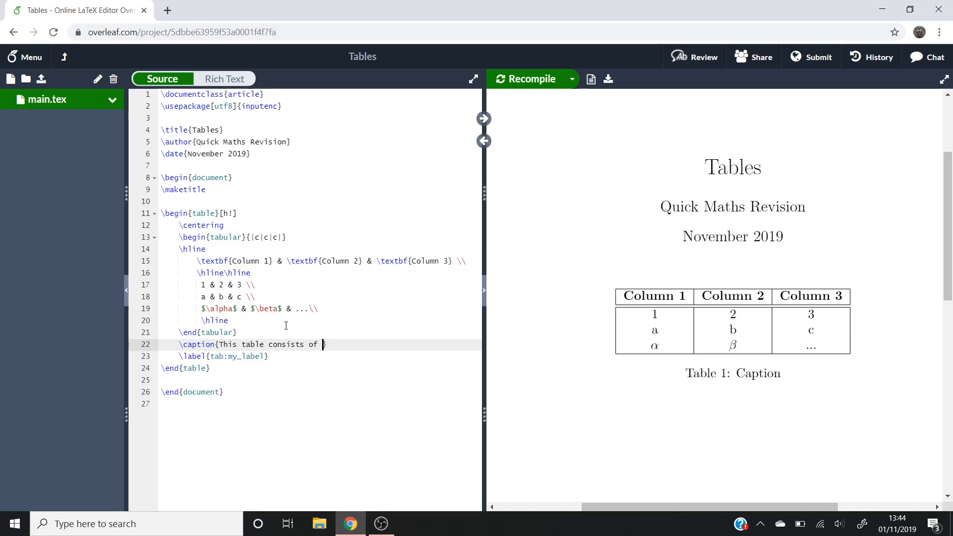
type("3 columns")
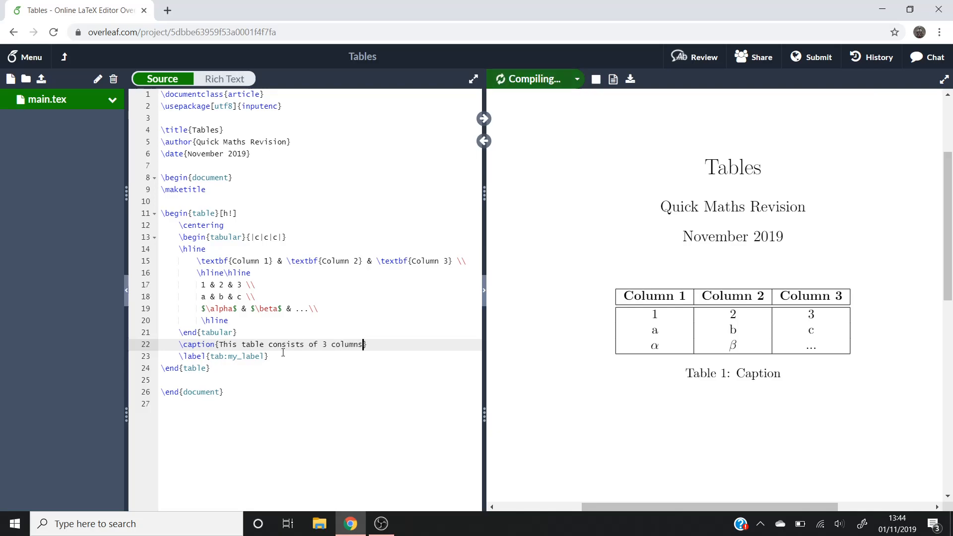
left_click(533, 79)
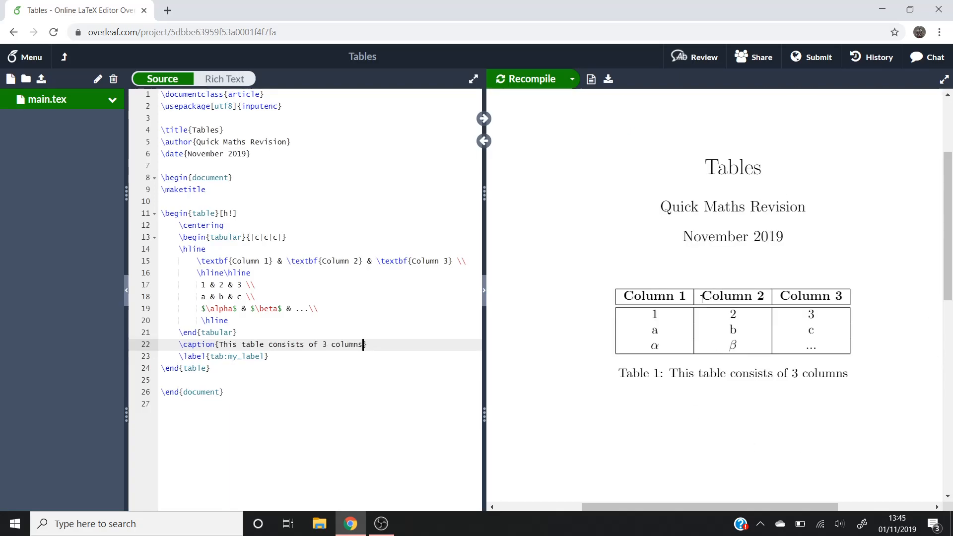
mouse_move(655, 392)
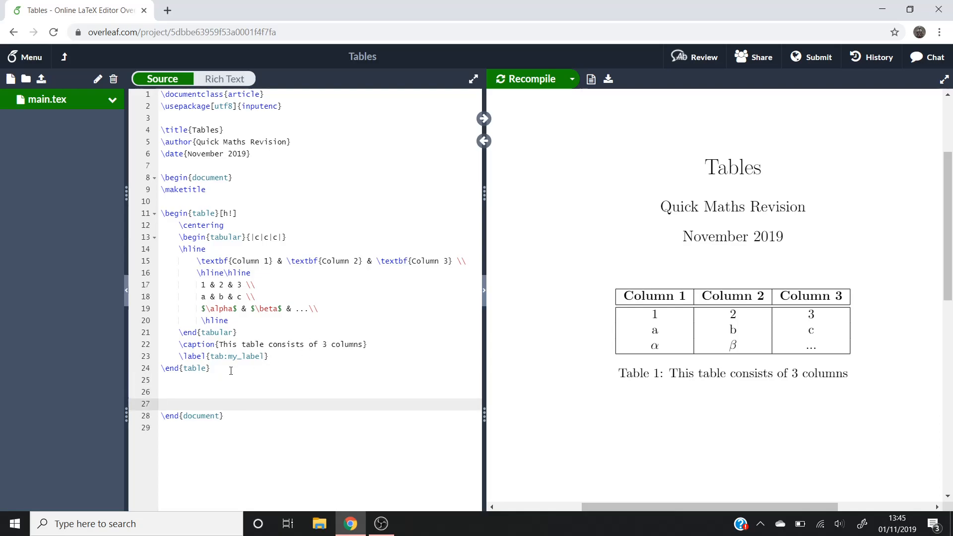
type("\\ref{tab:my_label")
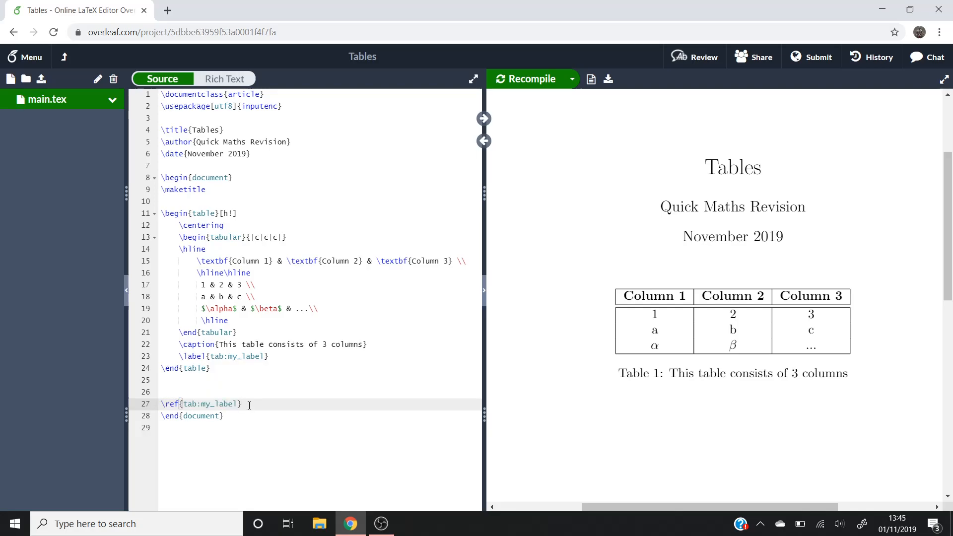
mouse_move(647, 438)
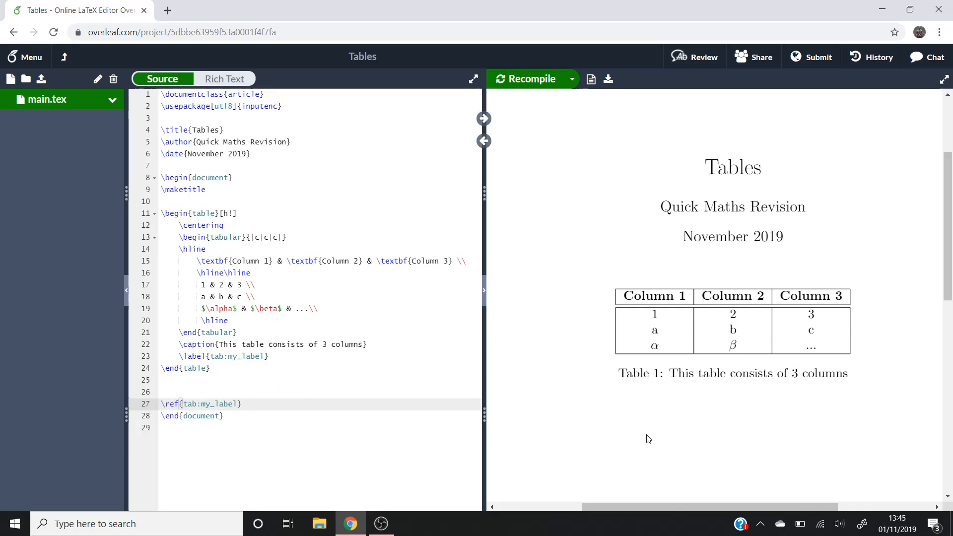
left_click(160, 404)
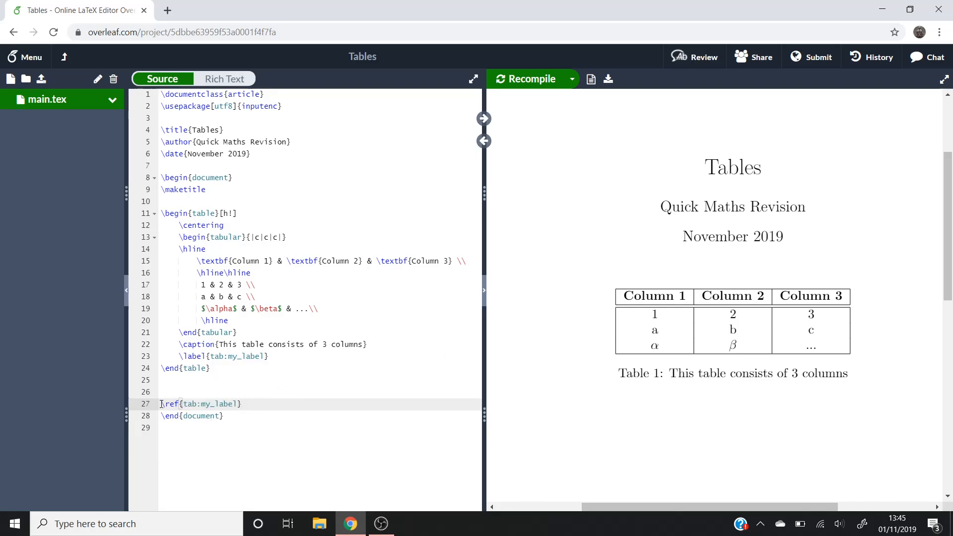
left_click_drag(174, 403, 242, 403)
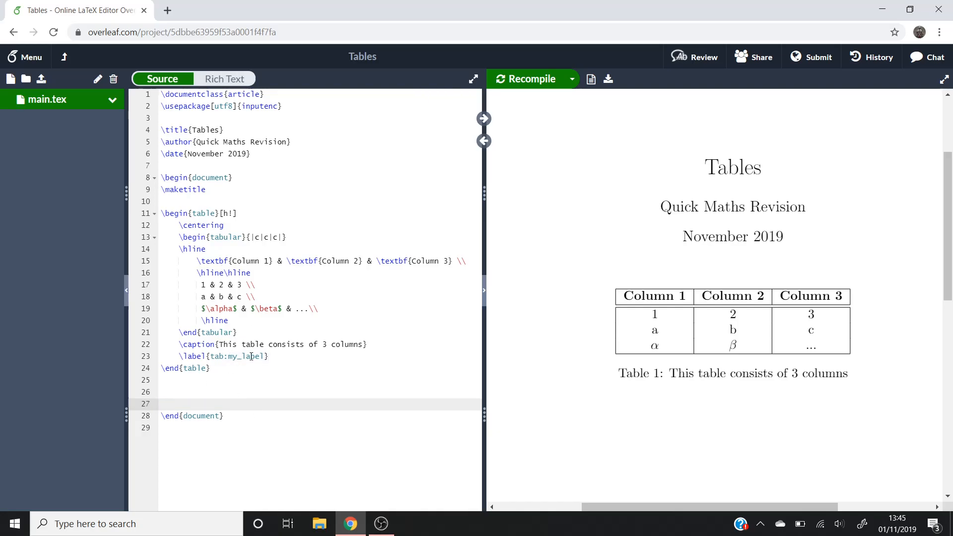
mouse_move(598, 245)
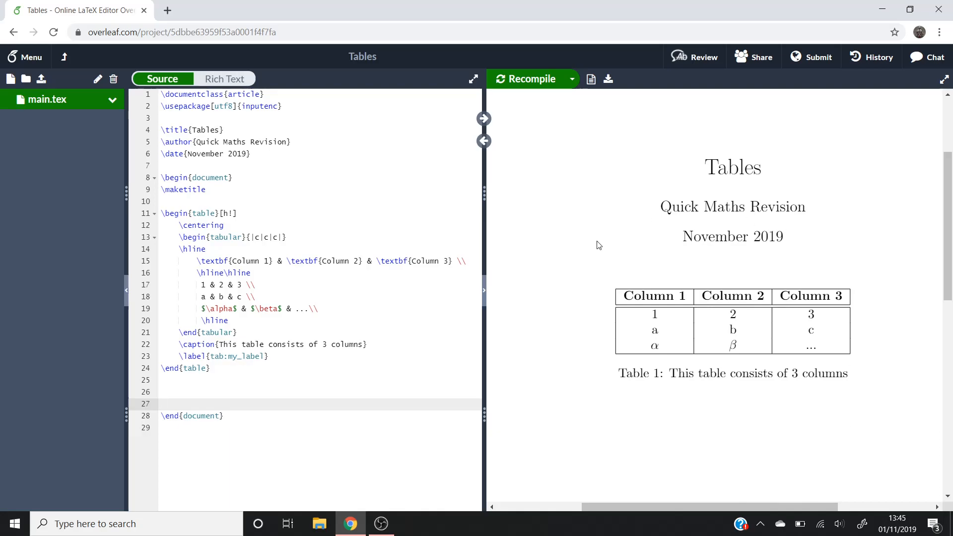
mouse_move(821, 371)
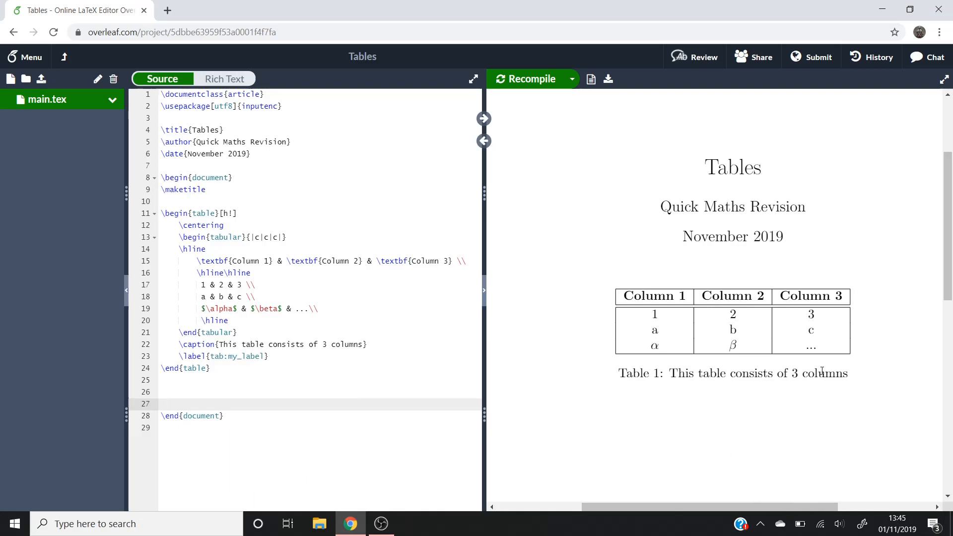